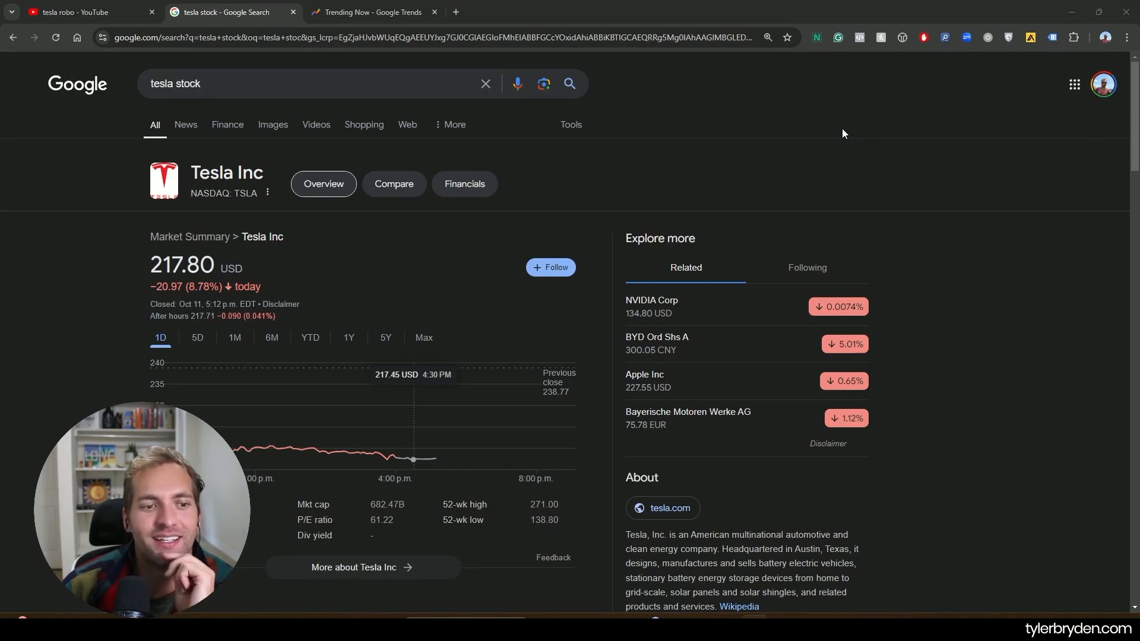
pyautogui.moveTo(1000, 149)
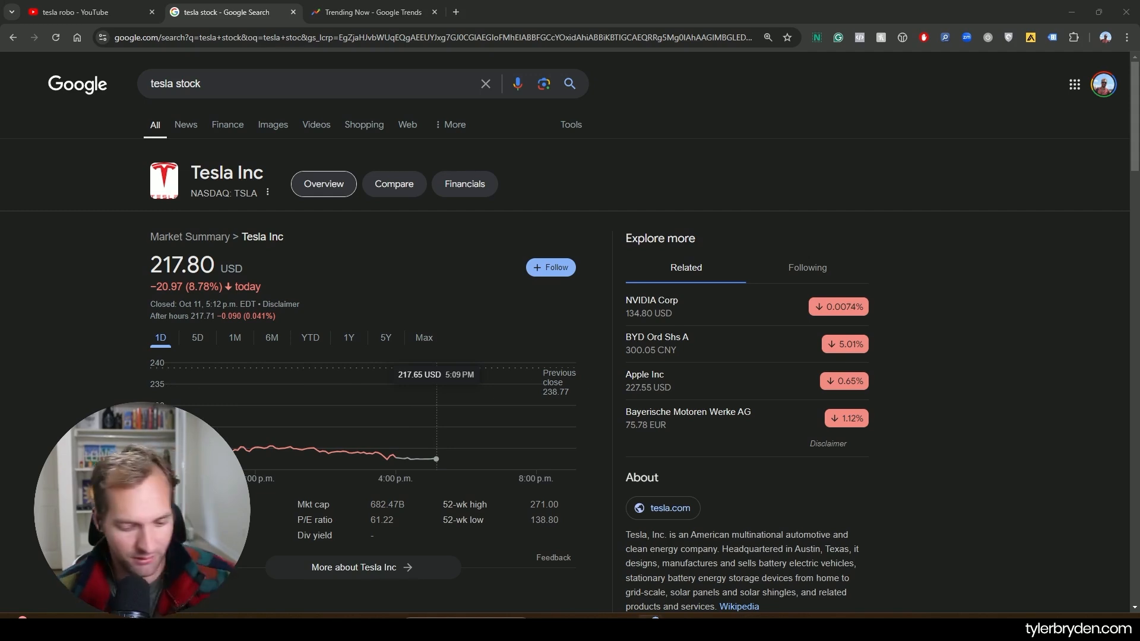
pyautogui.moveTo(470, 142)
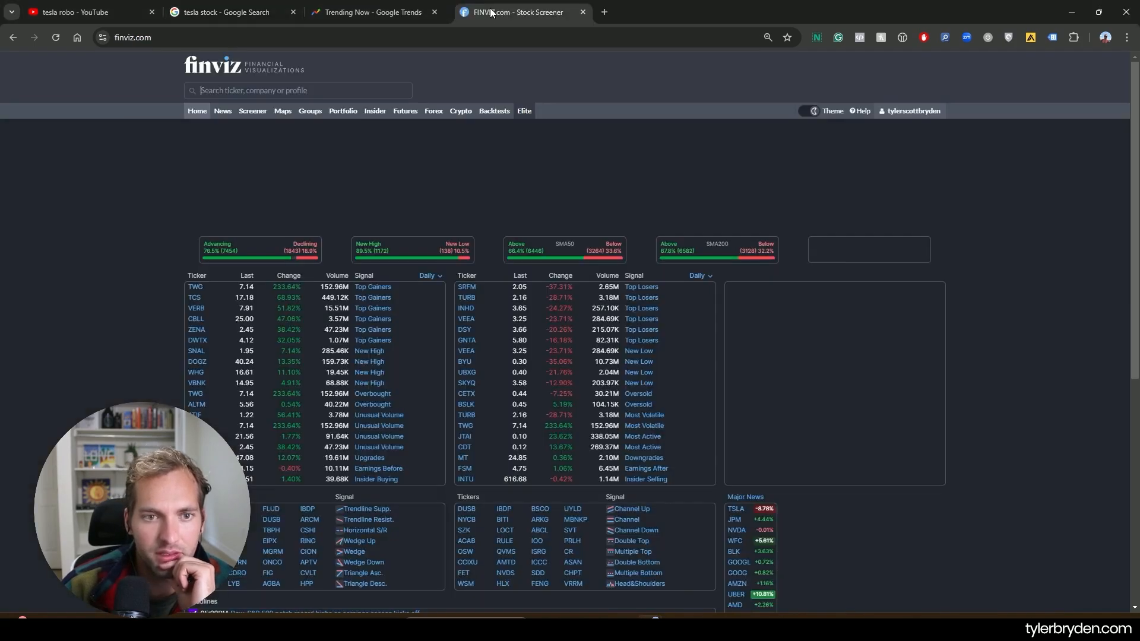
# Step: Search TSLA in Finviz and review Tesla's daily chart and fundamentals table
pyautogui.write('ts')
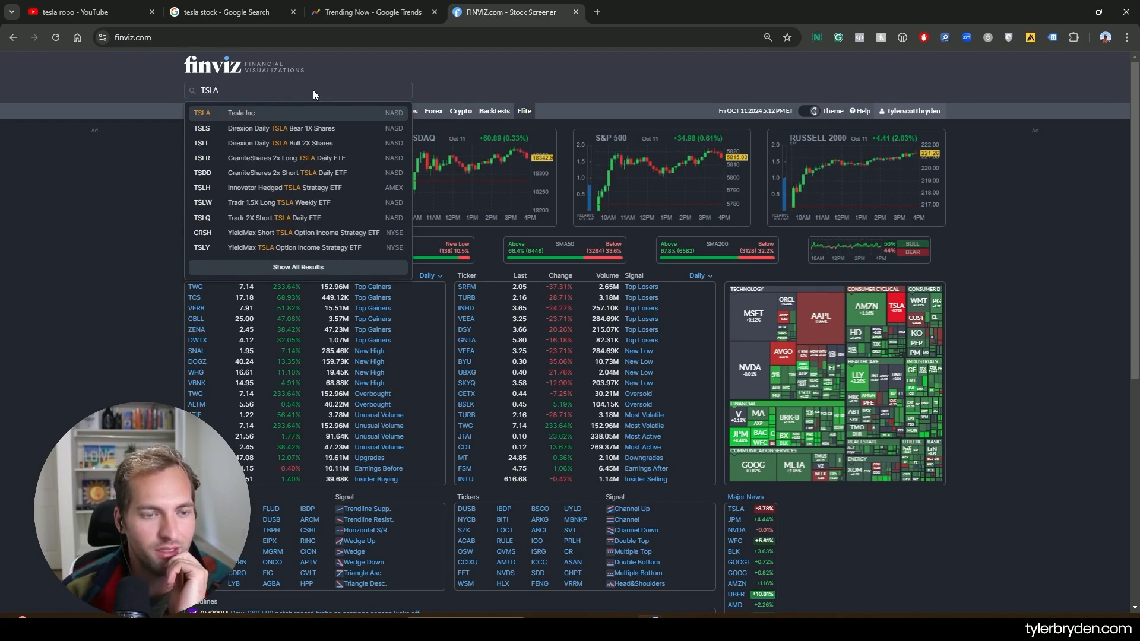
pyautogui.click(240, 113)
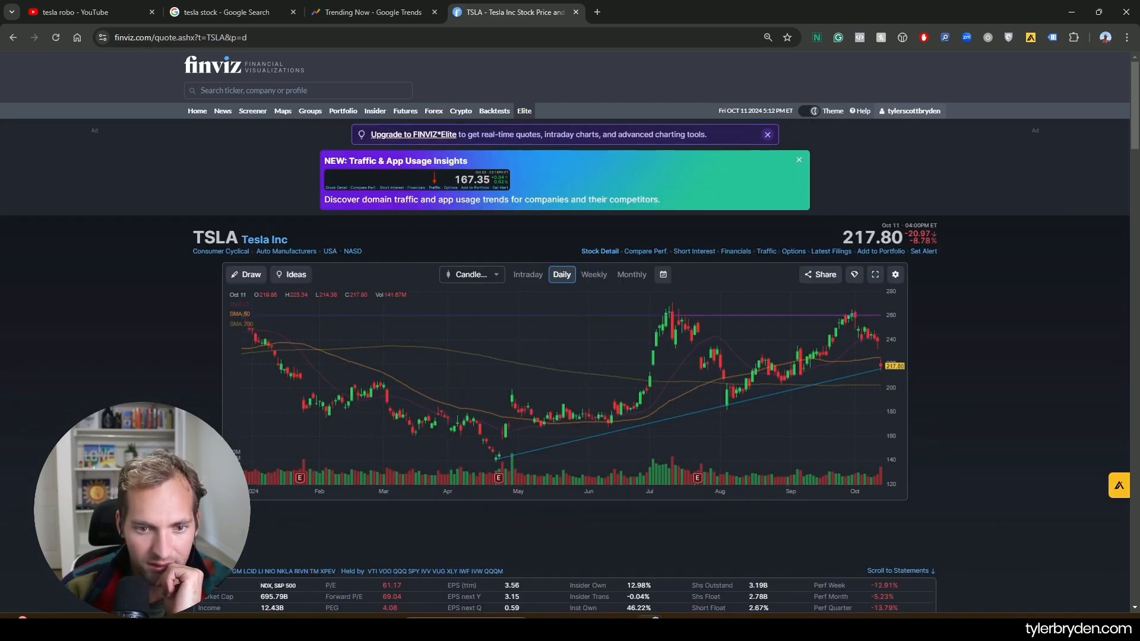
pyautogui.scroll(-3)
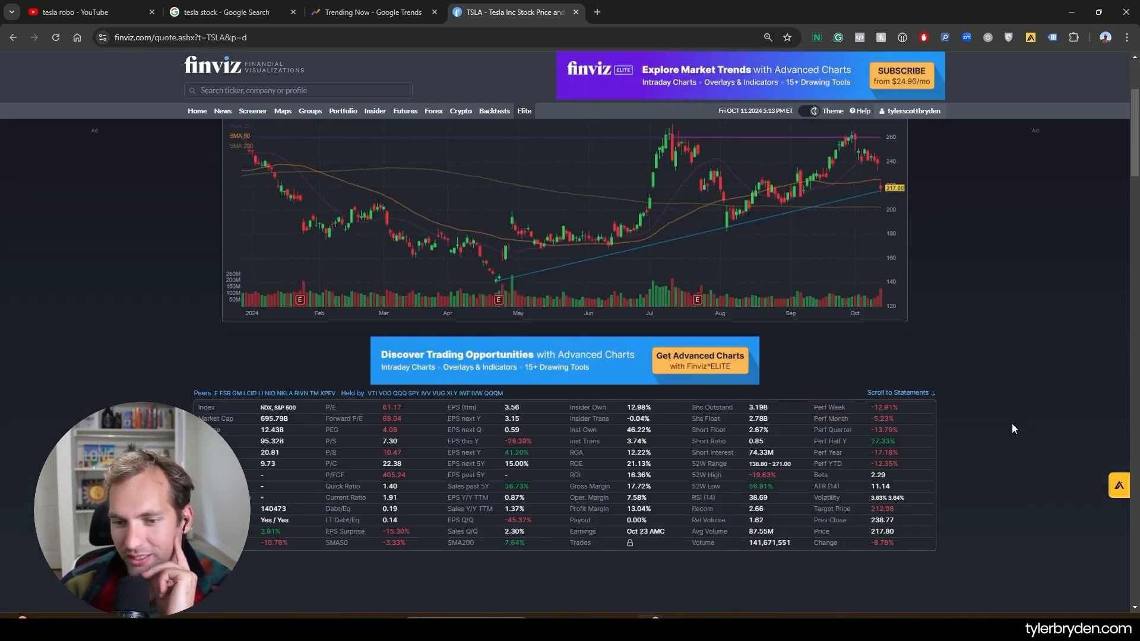
pyautogui.moveTo(991, 446)
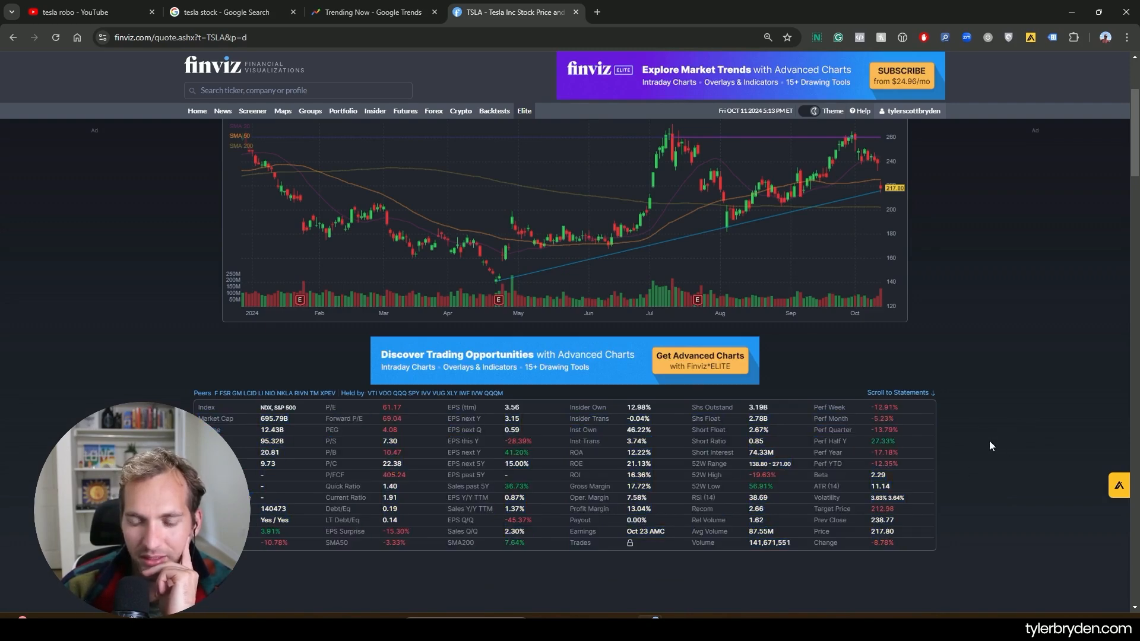
pyautogui.moveTo(1028, 419)
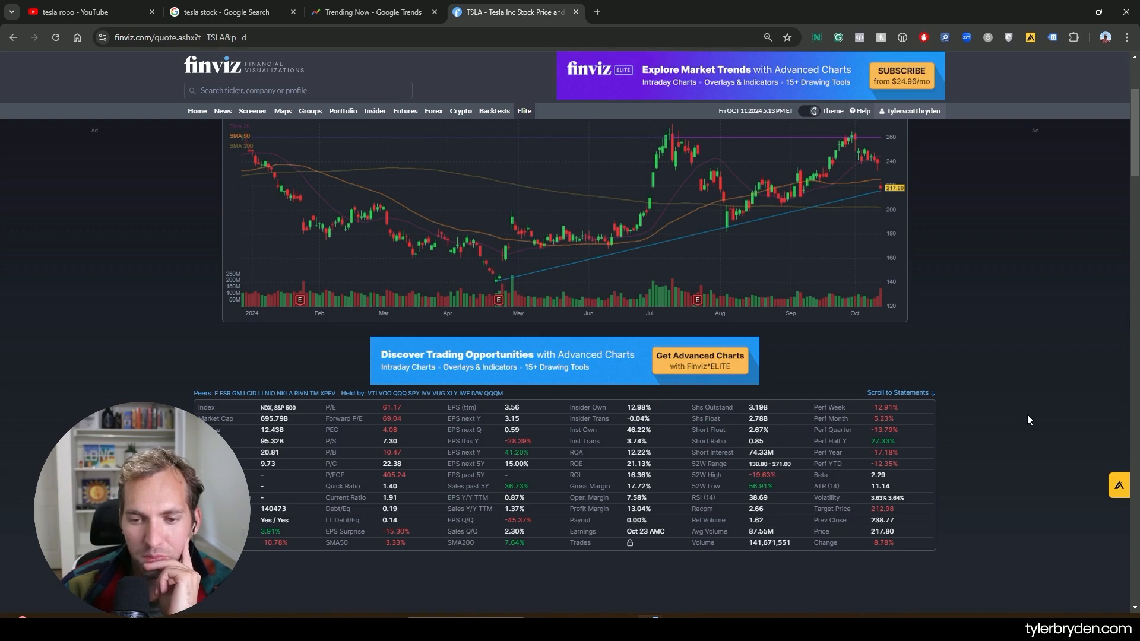
pyautogui.moveTo(855, 444)
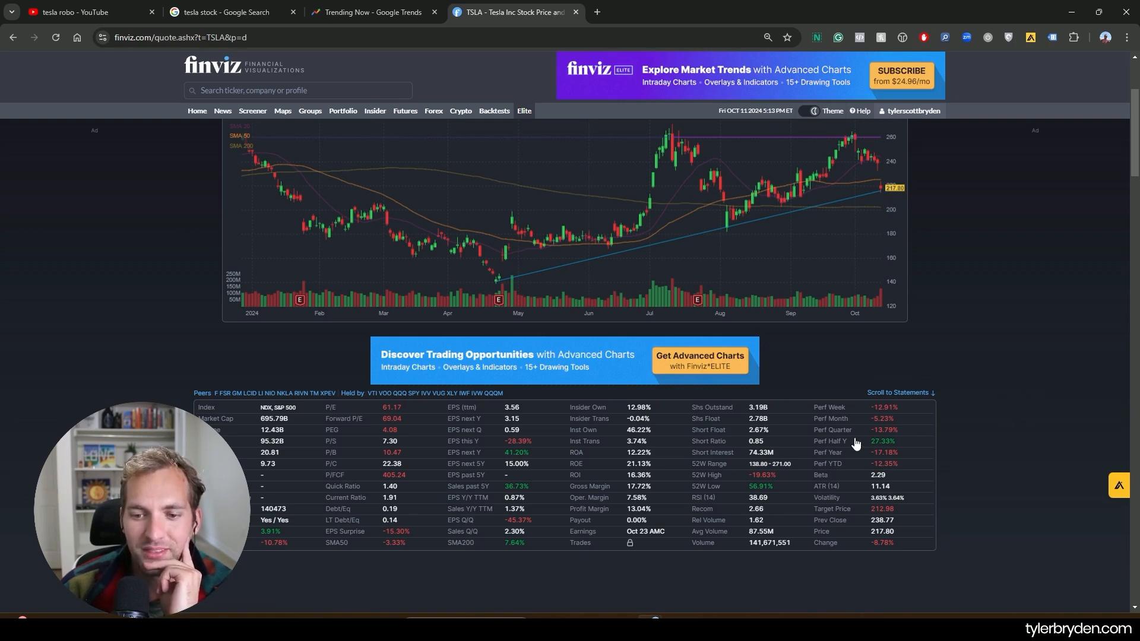
pyautogui.moveTo(1077, 447)
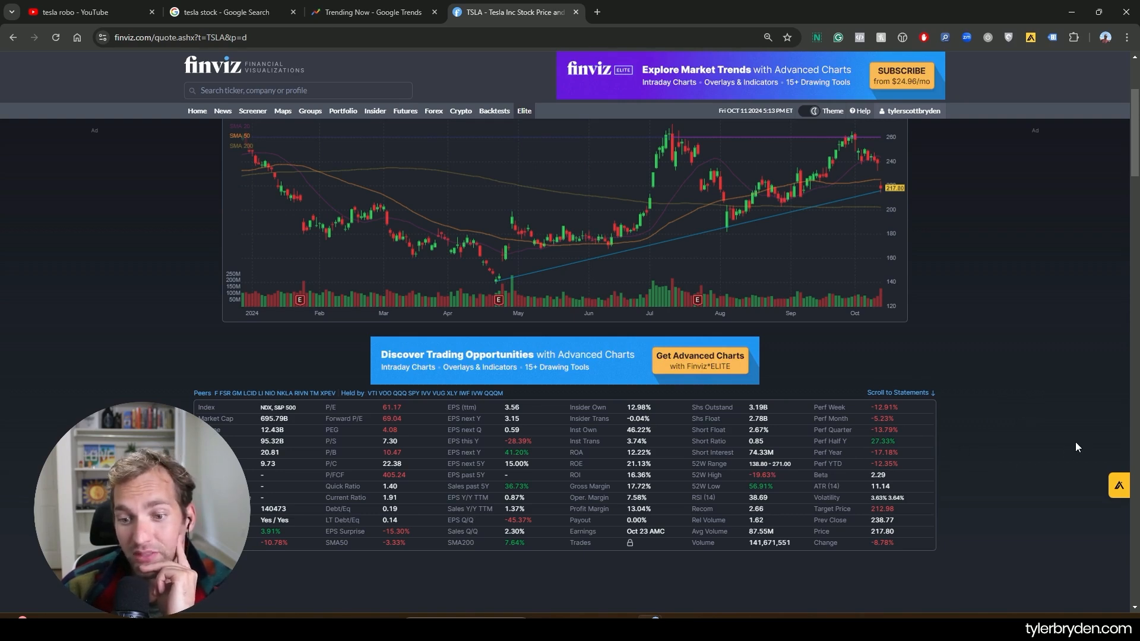
pyautogui.moveTo(1040, 249)
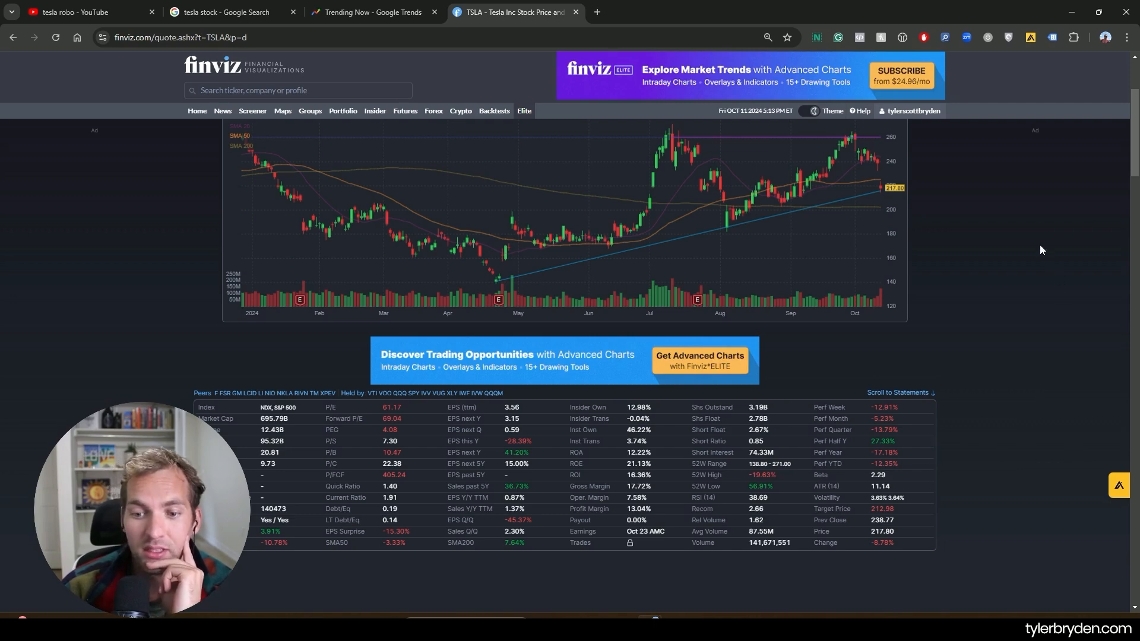
pyautogui.moveTo(153, 313)
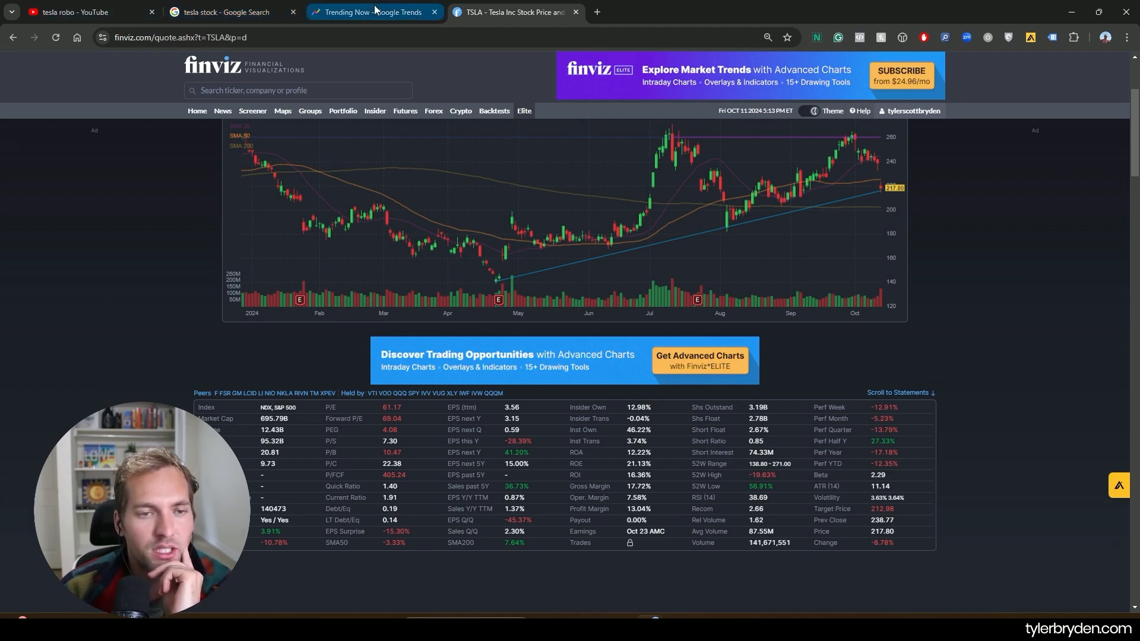
# Step: Check the 'tesla stock' trend panel in Google Trends, then return to the 'tesla robo' YouTube results
pyautogui.click(73, 12)
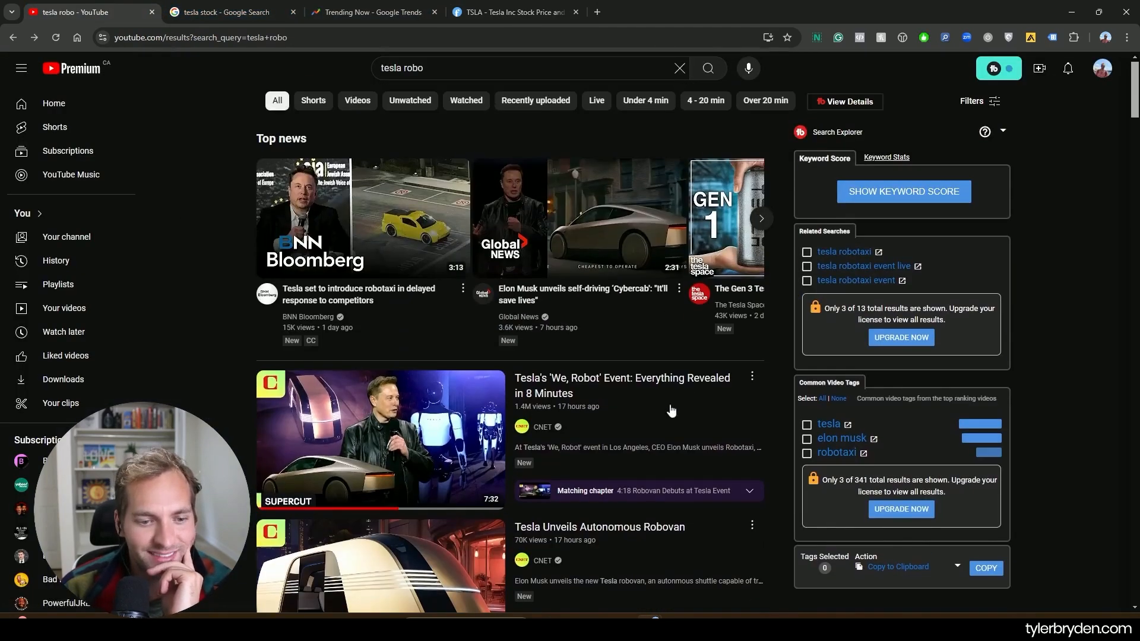
pyautogui.click(372, 12)
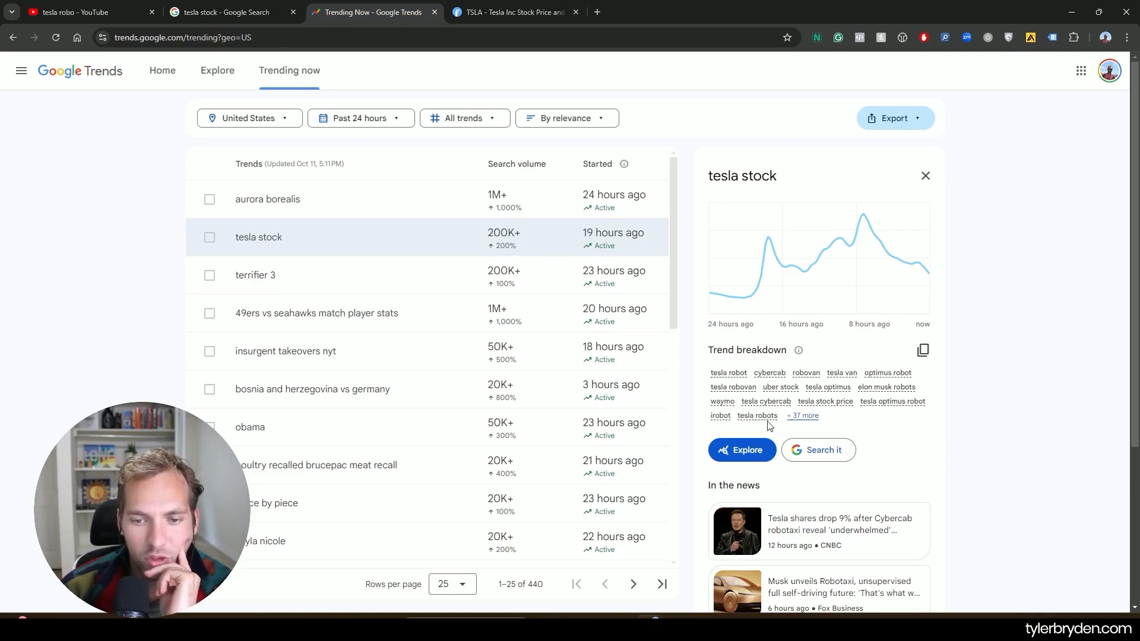
pyautogui.moveTo(920, 424)
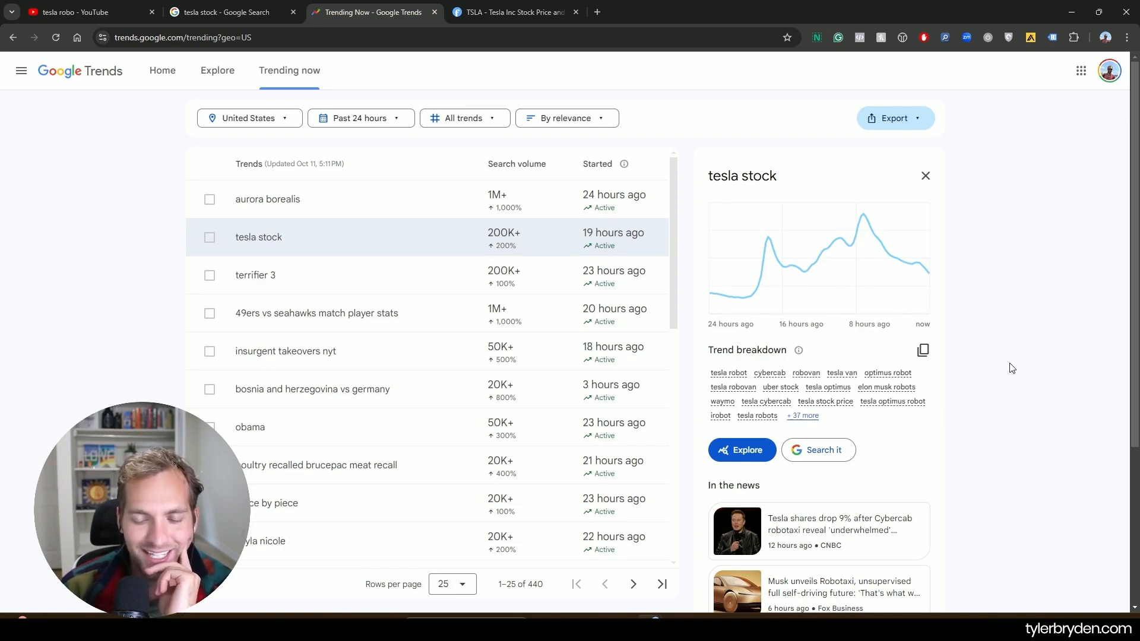
pyautogui.moveTo(151, 229)
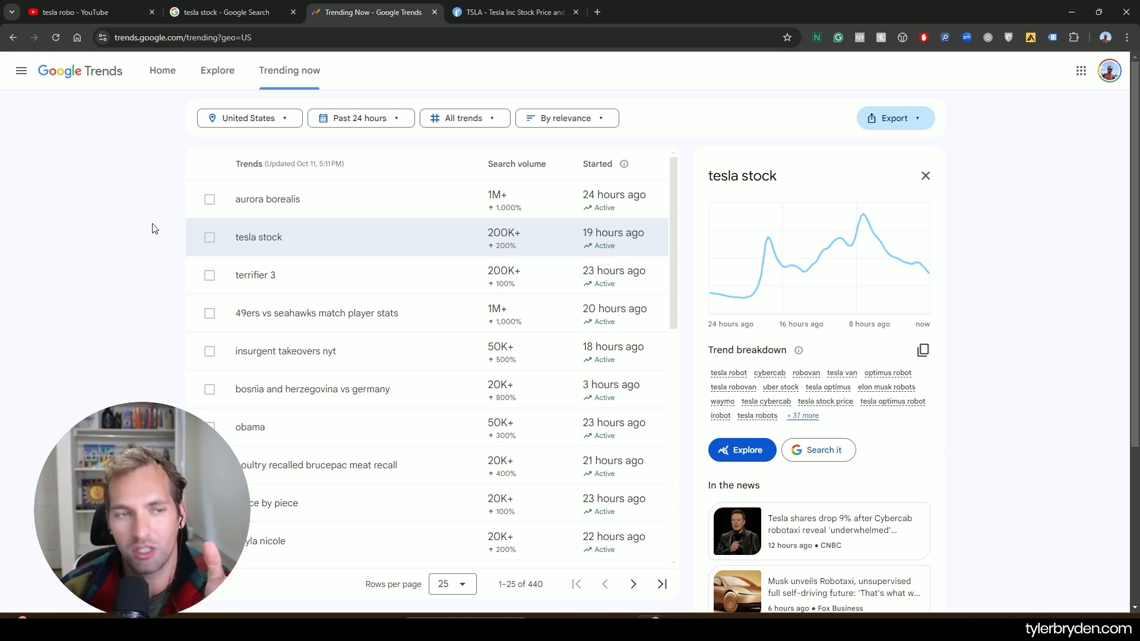
pyautogui.moveTo(62, 335)
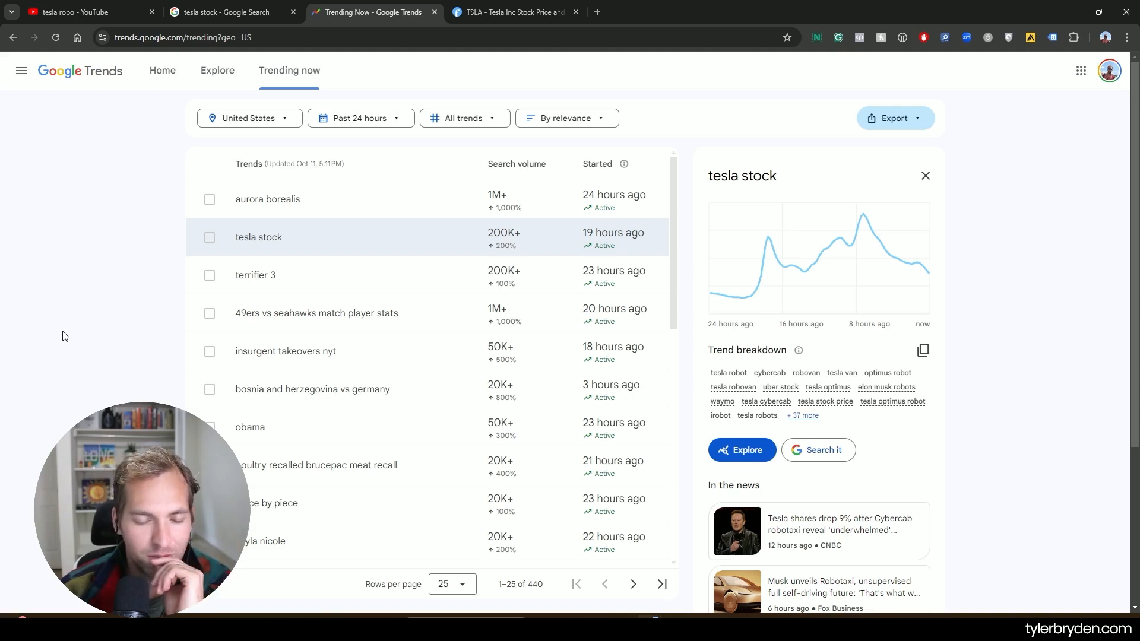
pyautogui.click(87, 12)
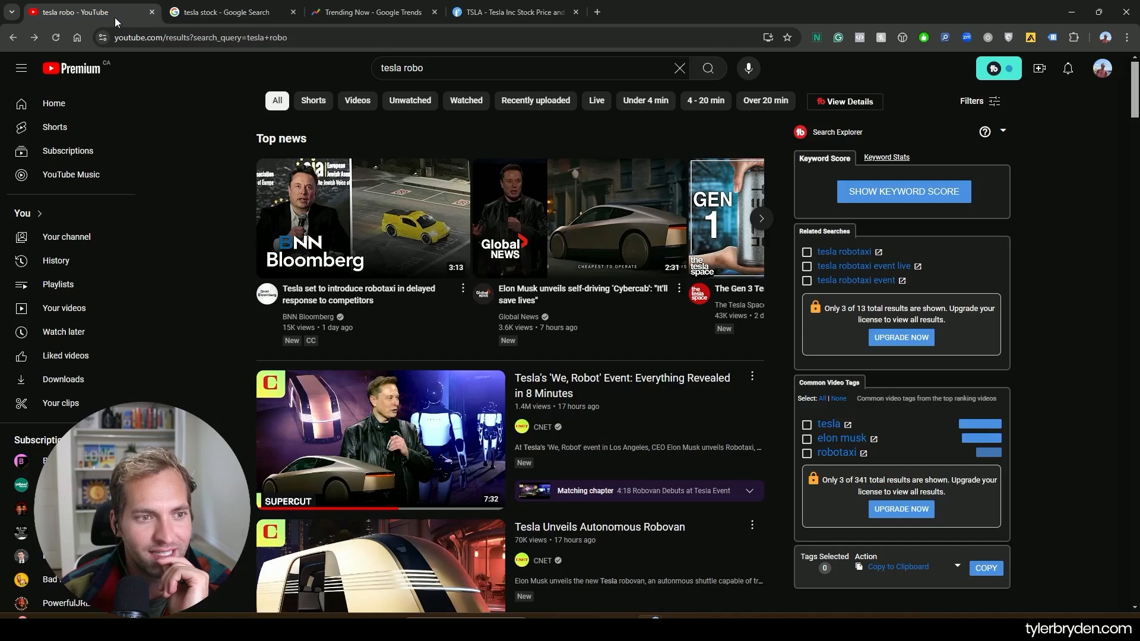
# Step: Play CNET's 'We, Robot' event recap video in full screen
pyautogui.click(379, 440)
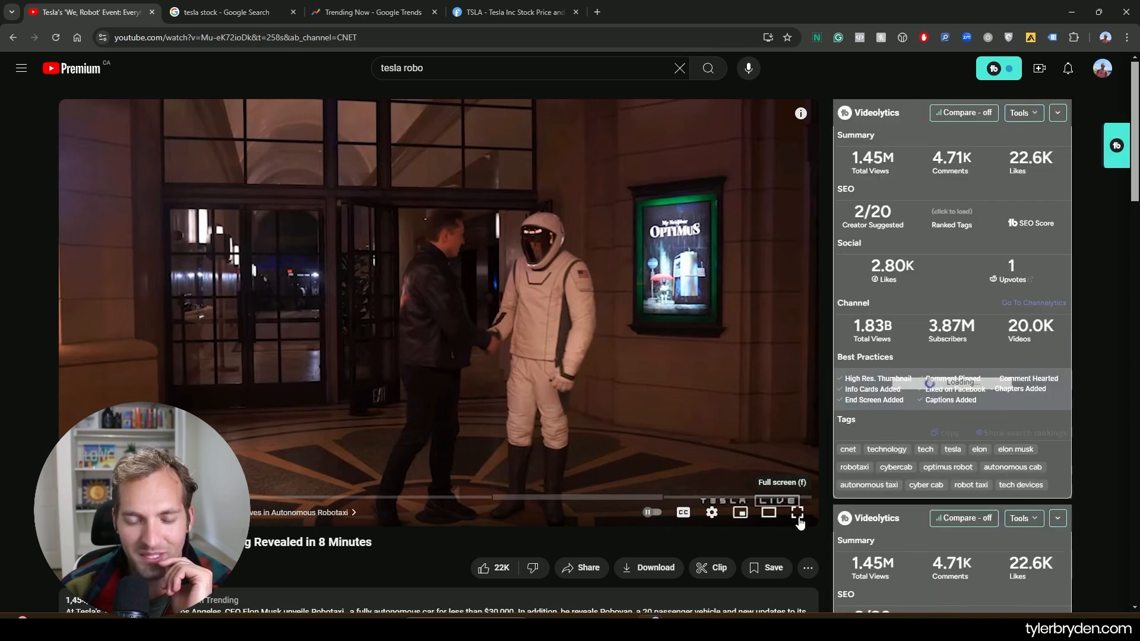
pyautogui.click(1030, 223)
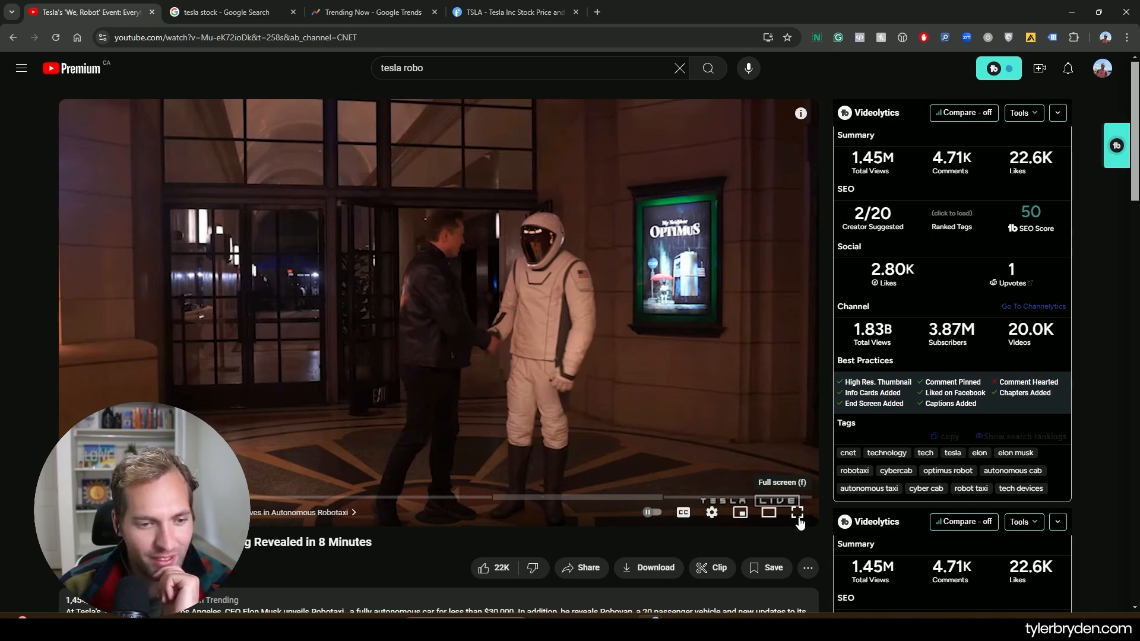
pyautogui.click(798, 512)
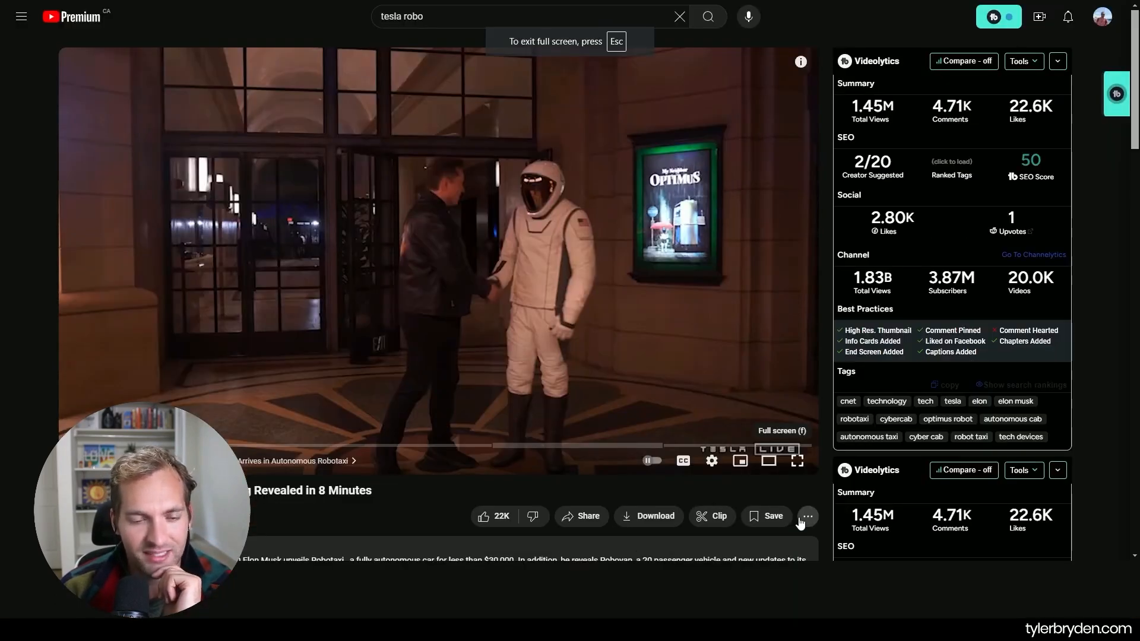
# Step: Leave full screen and scrub the event video forward to the Cybercab reveal
pyautogui.click(797, 460)
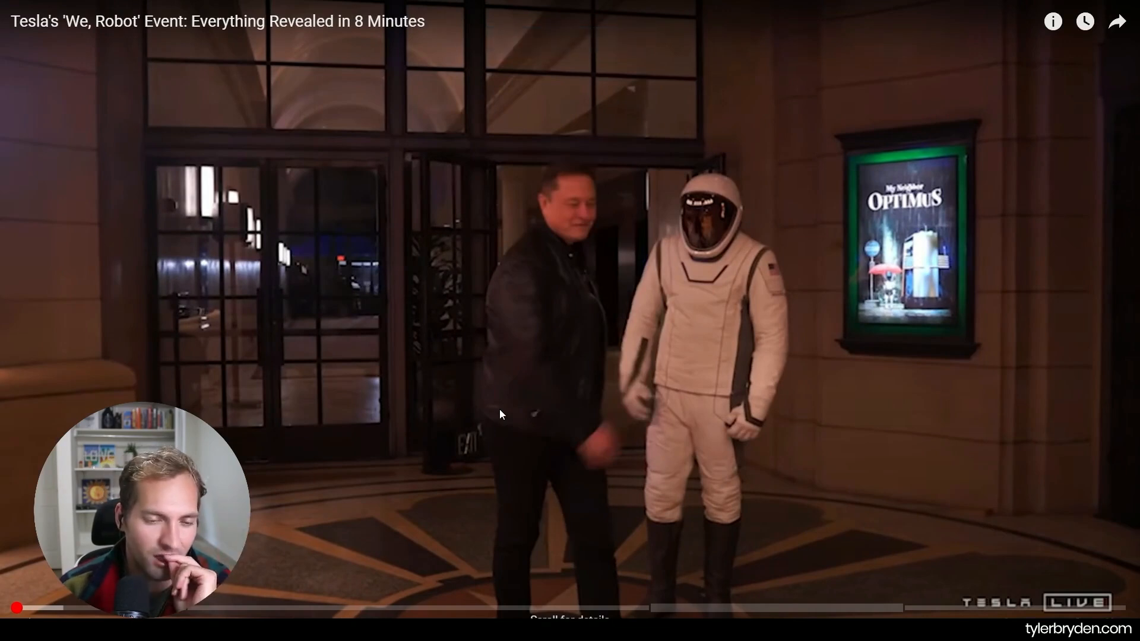
pyautogui.click(505, 409)
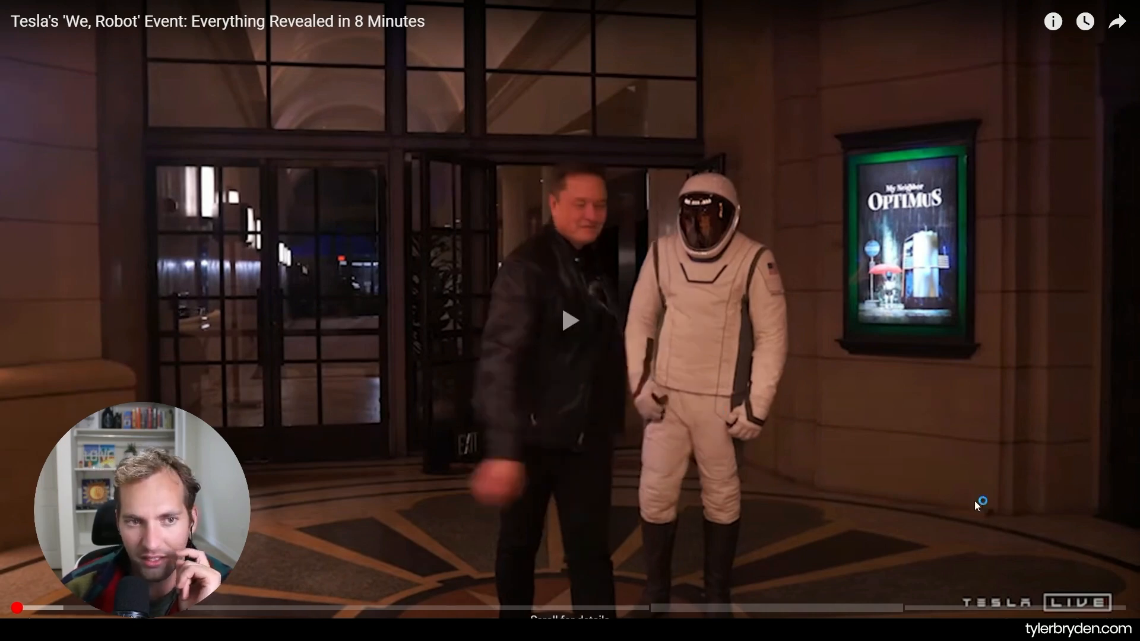
pyautogui.click(570, 320)
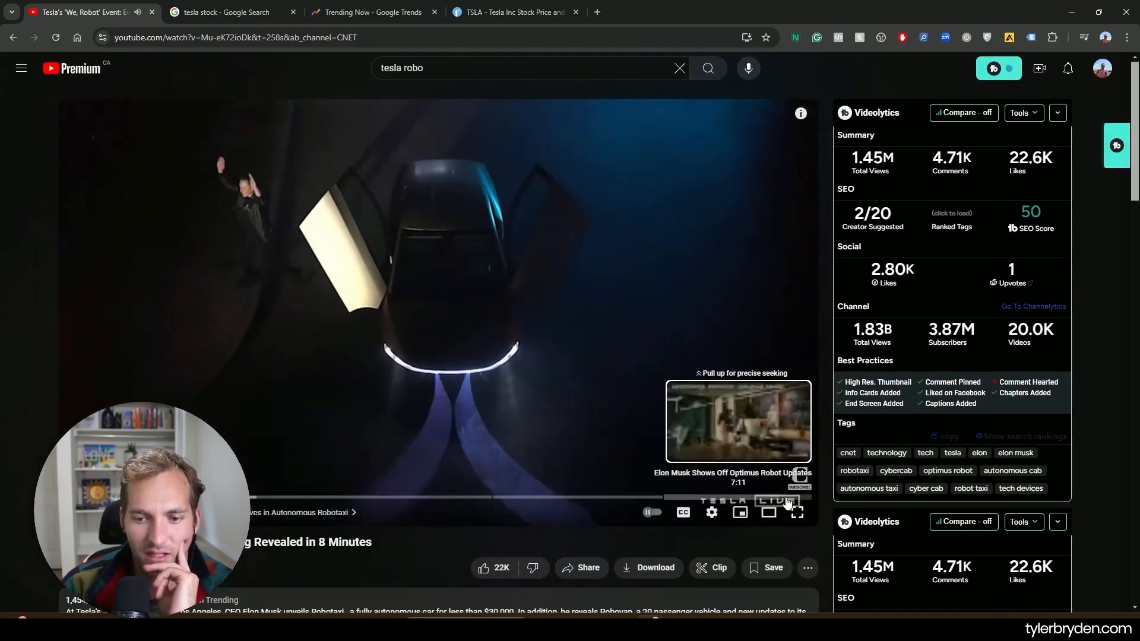
# Step: Return the event video to full screen for the Cybercab street scene
pyautogui.click(797, 512)
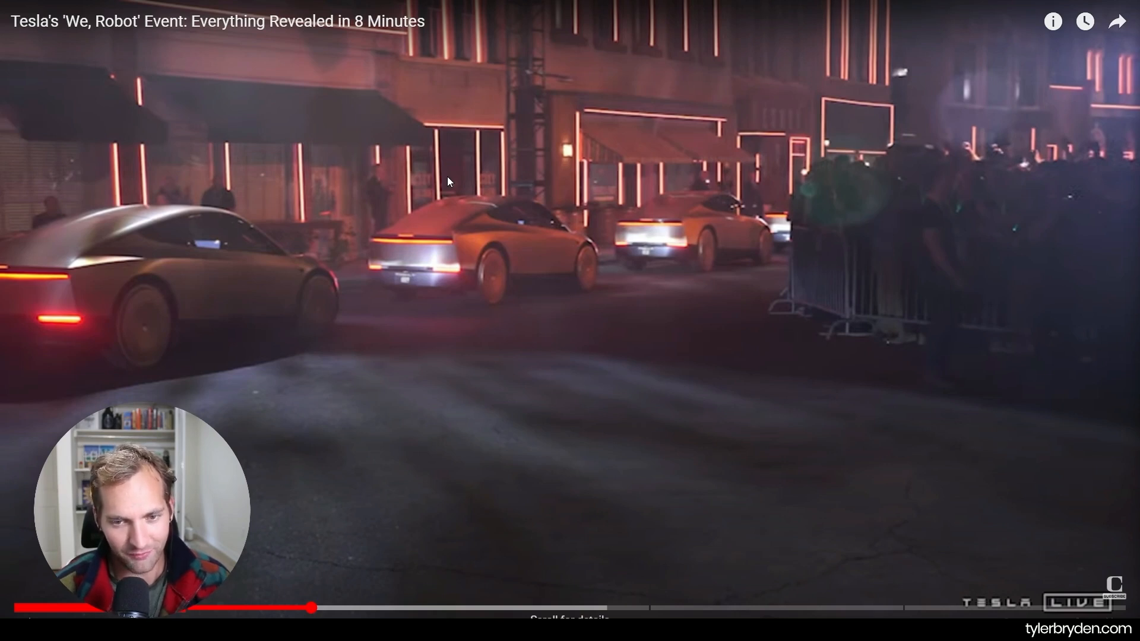
# Step: Leave the full-screen video for the 'stellantis stock' Google results window
pyautogui.click(570, 320)
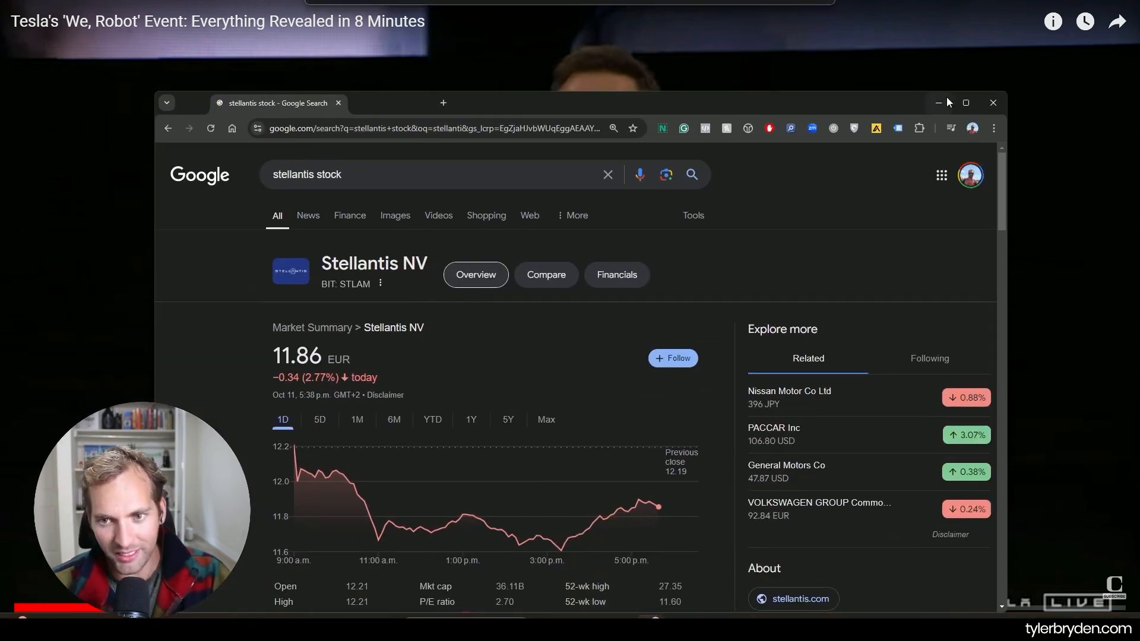
# Step: Maximize the window and show Stellantis' year-to-date chart, down 44.02% to 11.86 EUR
pyautogui.click(965, 102)
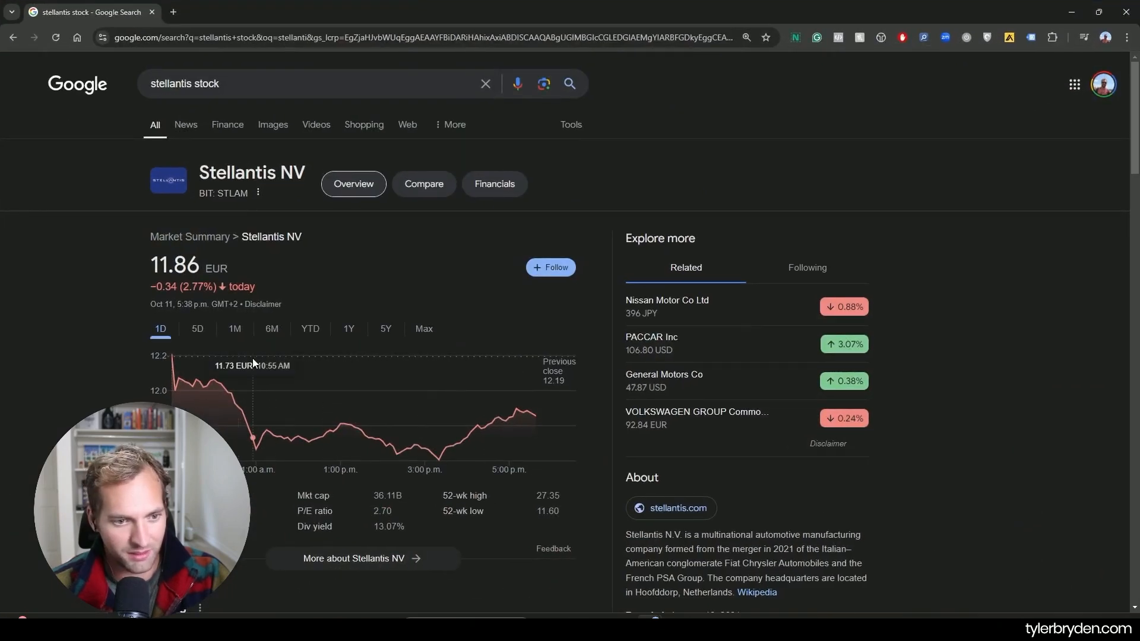
pyautogui.click(308, 329)
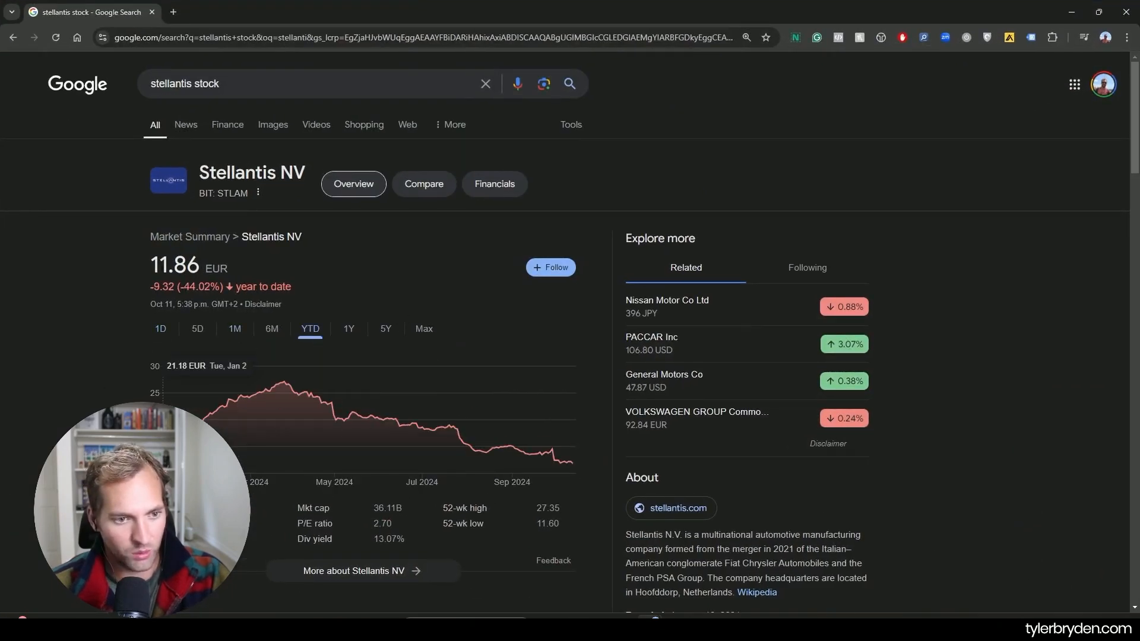
pyautogui.doubleClick(186, 286)
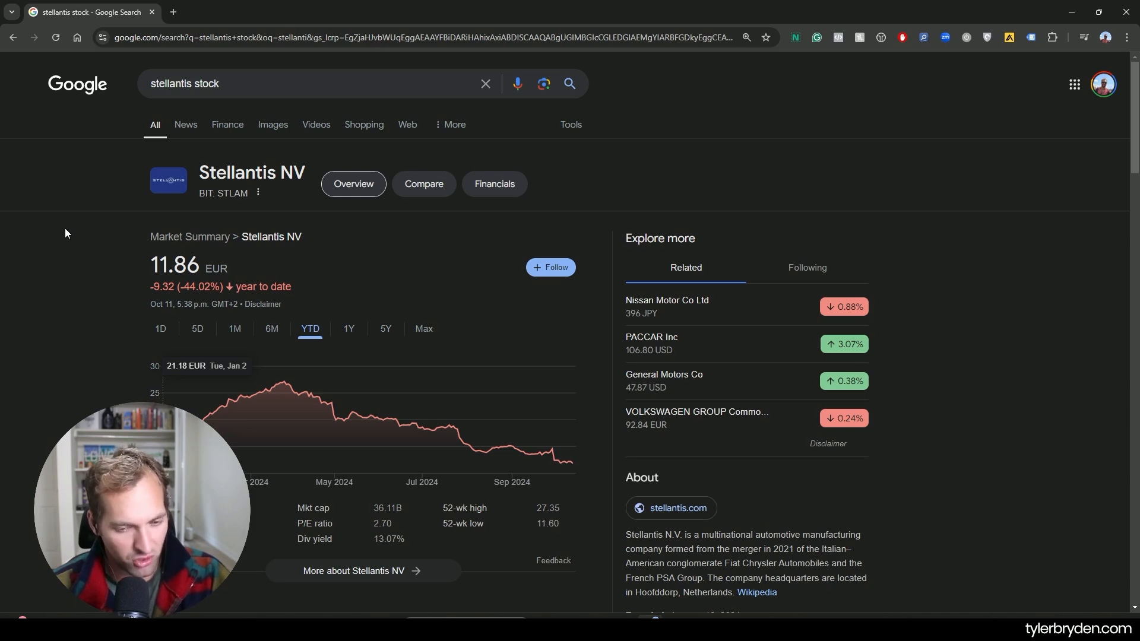
pyautogui.moveTo(331, 402)
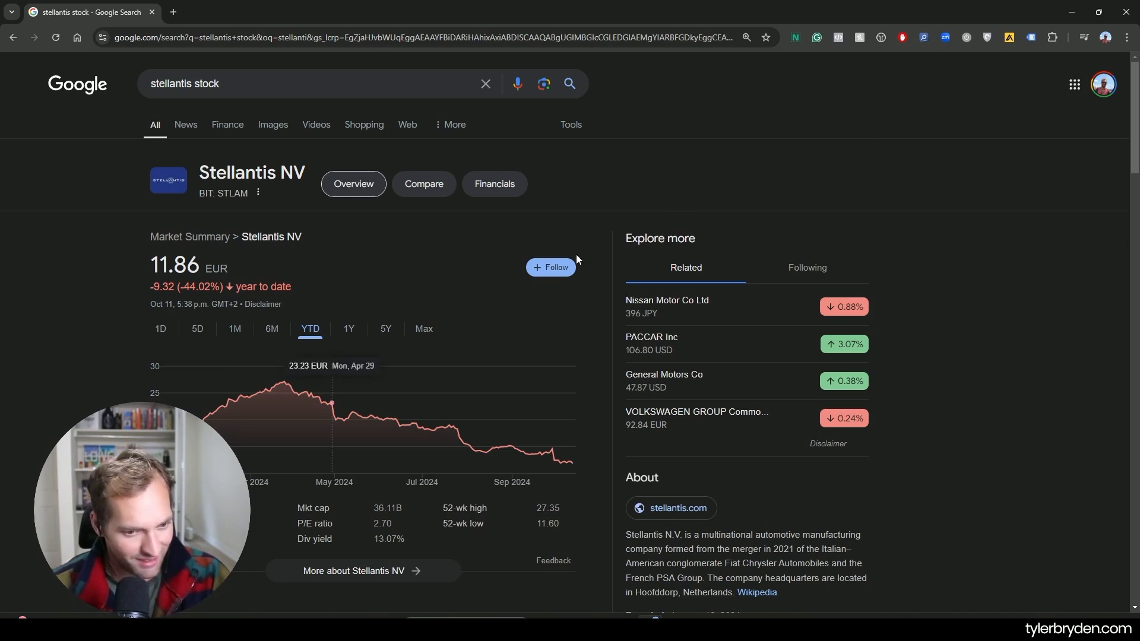
pyautogui.moveTo(389, 254)
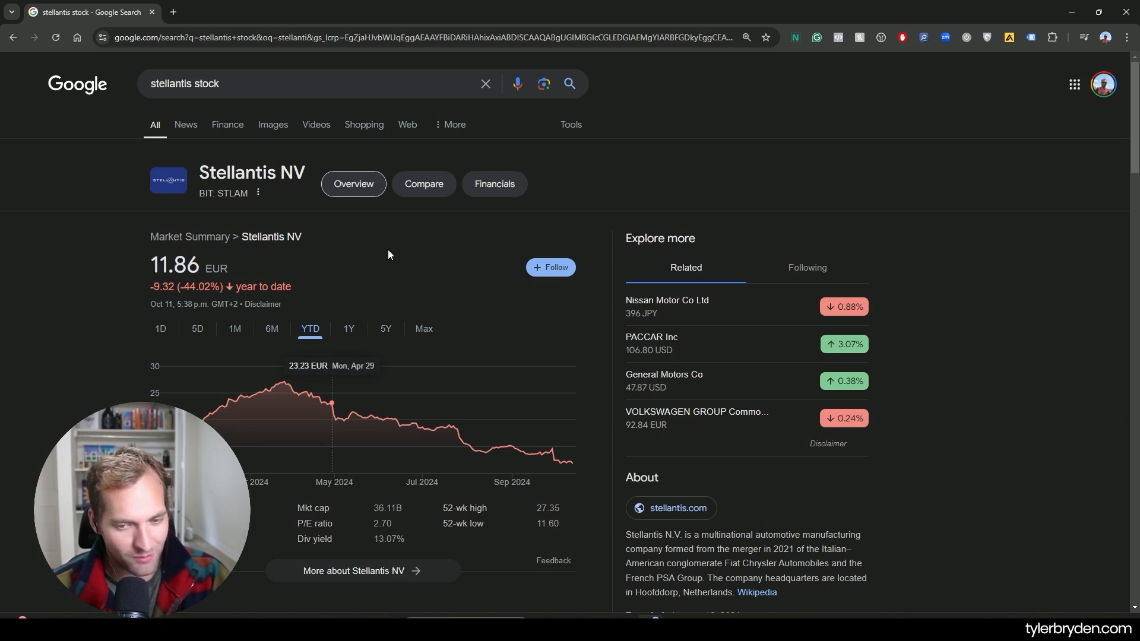
pyautogui.moveTo(925, 330)
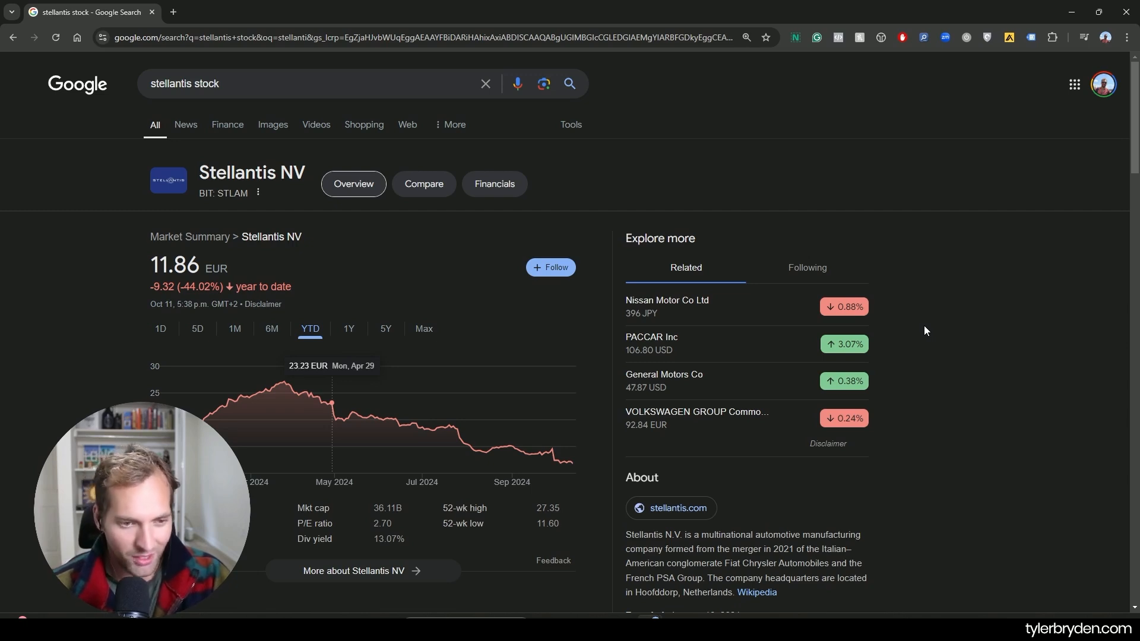
pyautogui.moveTo(600, 6)
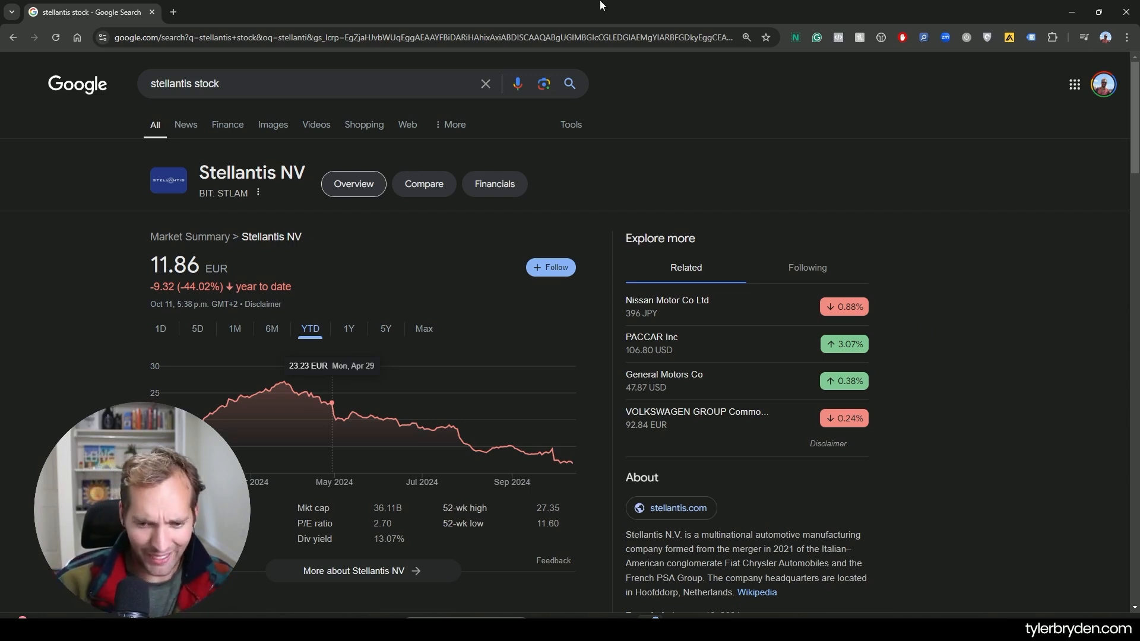
pyautogui.moveTo(709, 121)
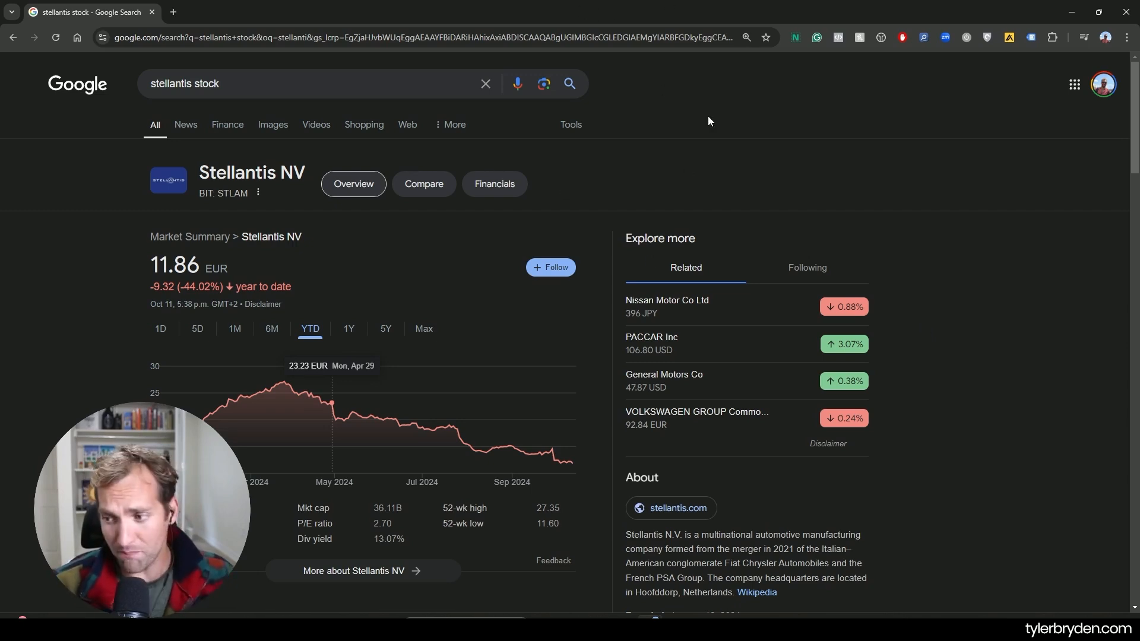
pyautogui.moveTo(493, 449)
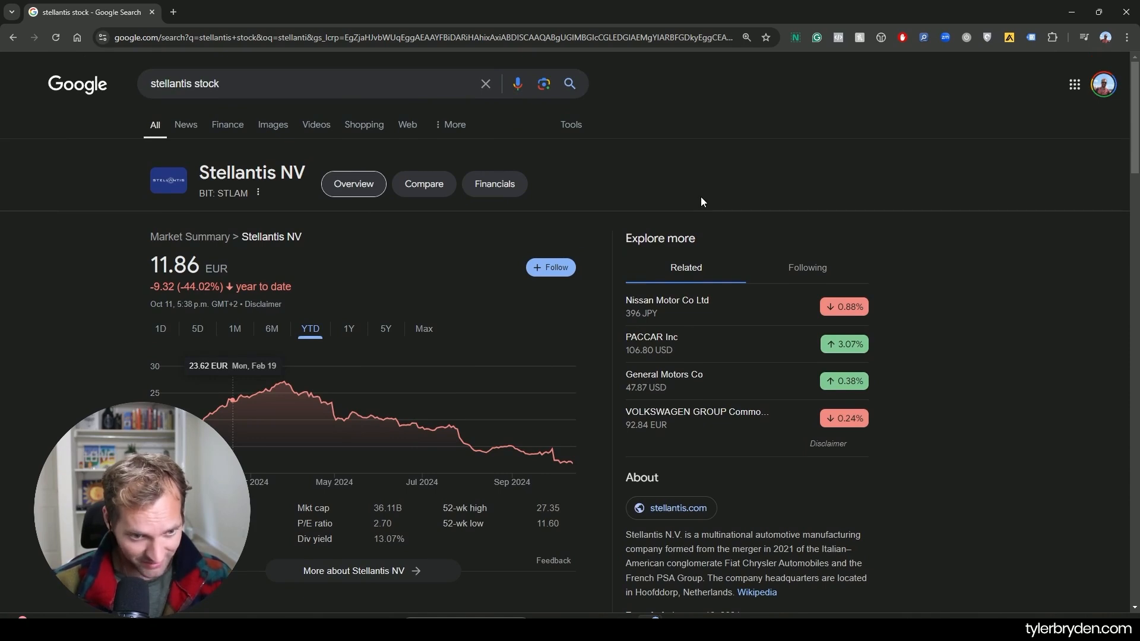
pyautogui.click(234, 329)
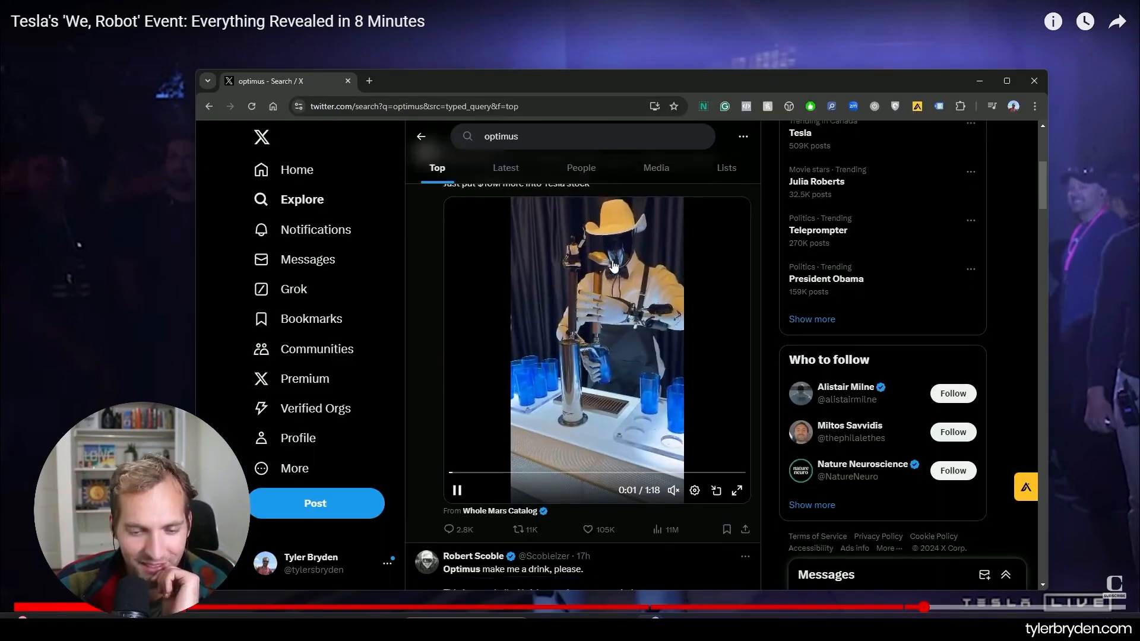
# Step: Scroll the X 'optimus' results and play the Optimus demo video in a post
pyautogui.click(1007, 81)
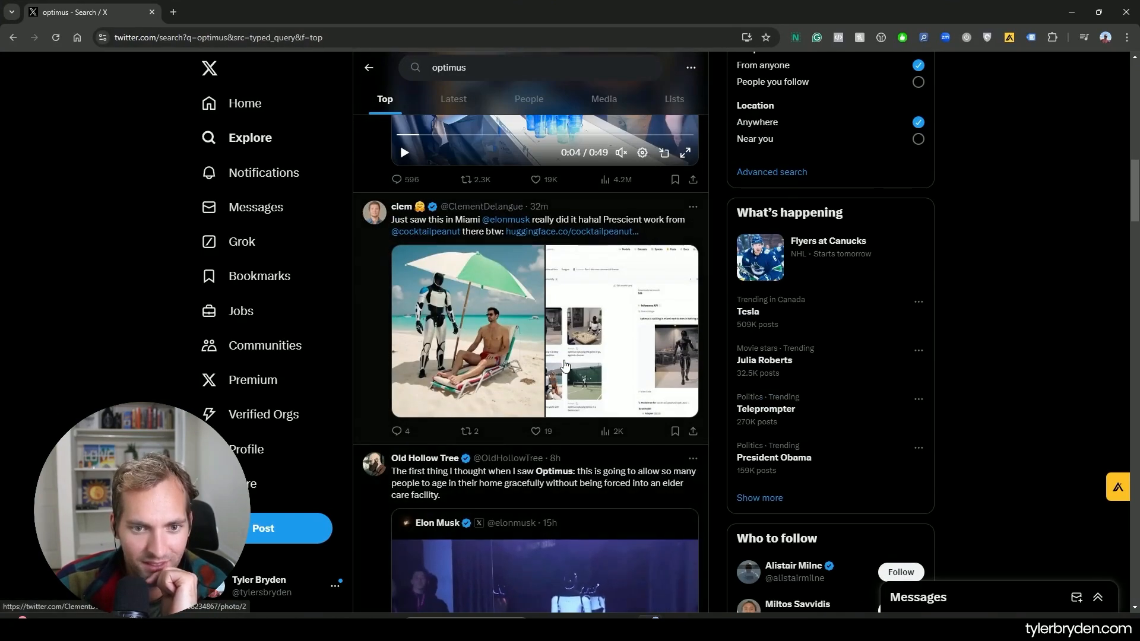
pyautogui.scroll(-3)
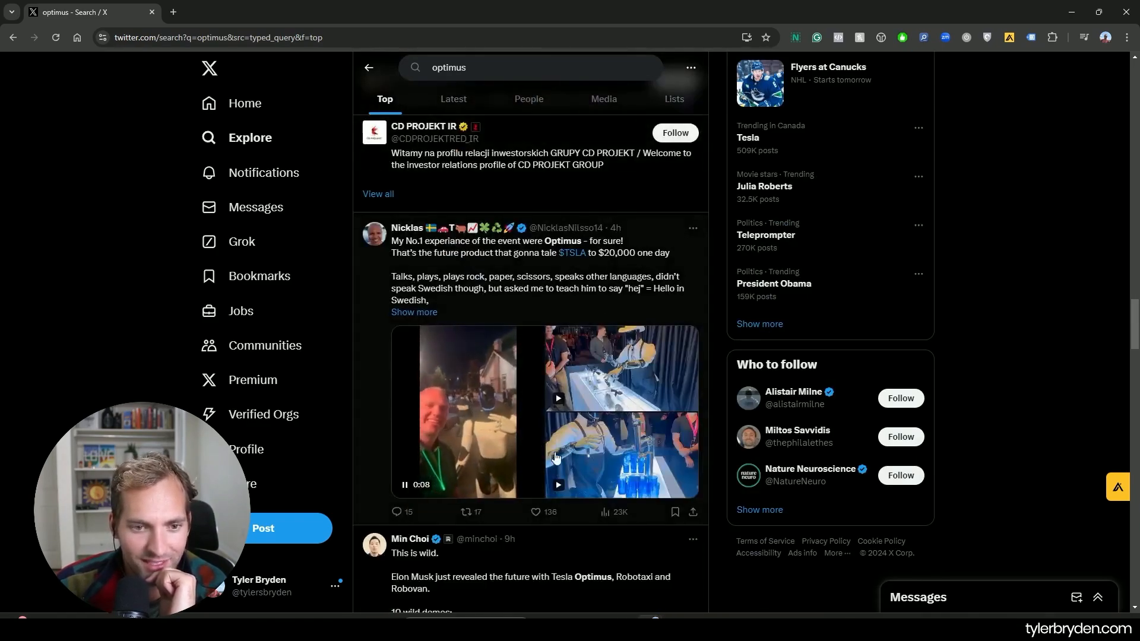
pyautogui.scroll(-3)
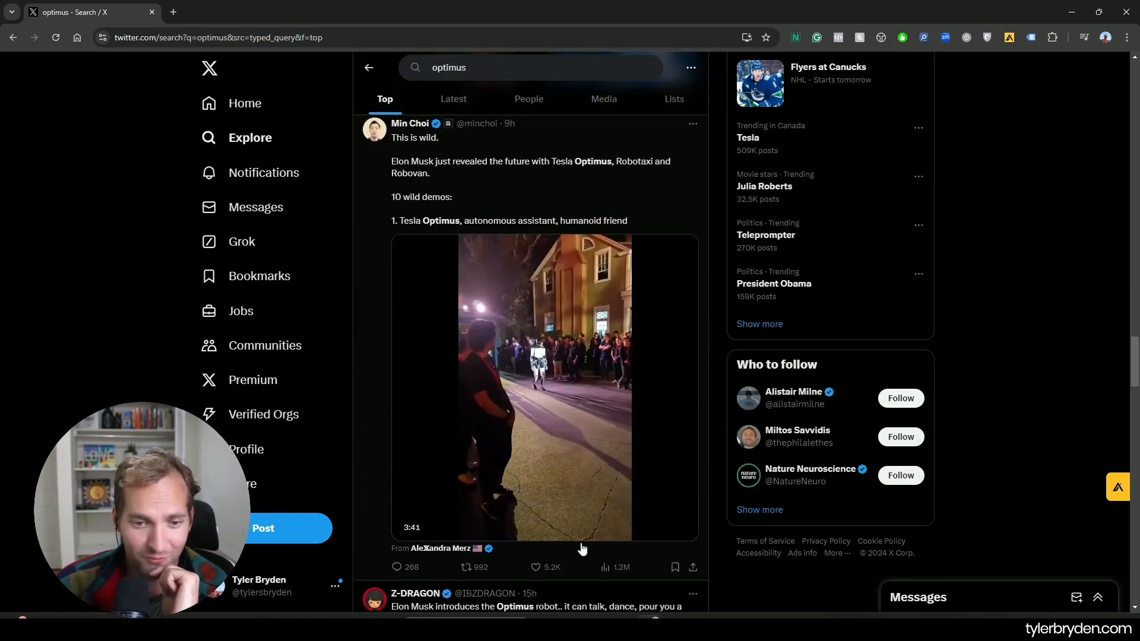
pyautogui.click(544, 378)
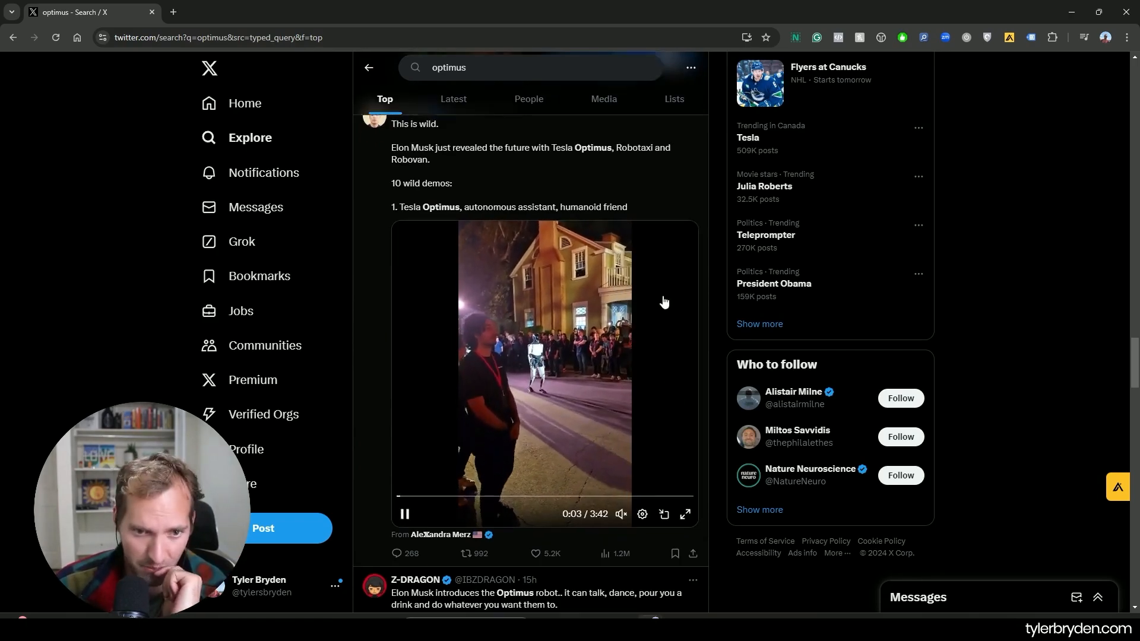
pyautogui.scroll(-3)
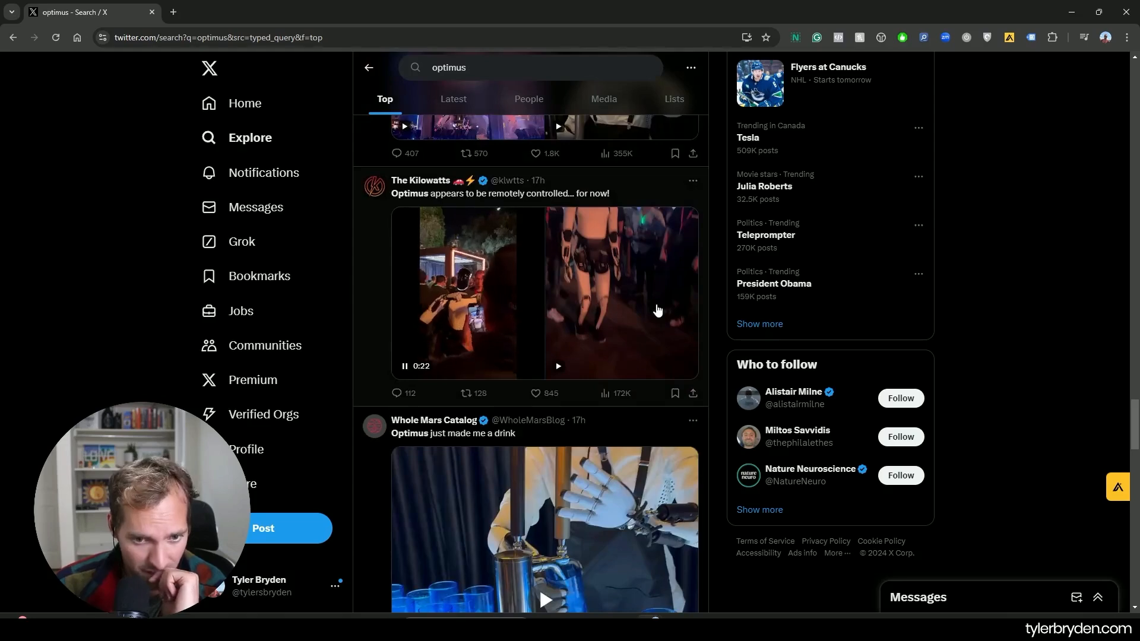
pyautogui.scroll(-3)
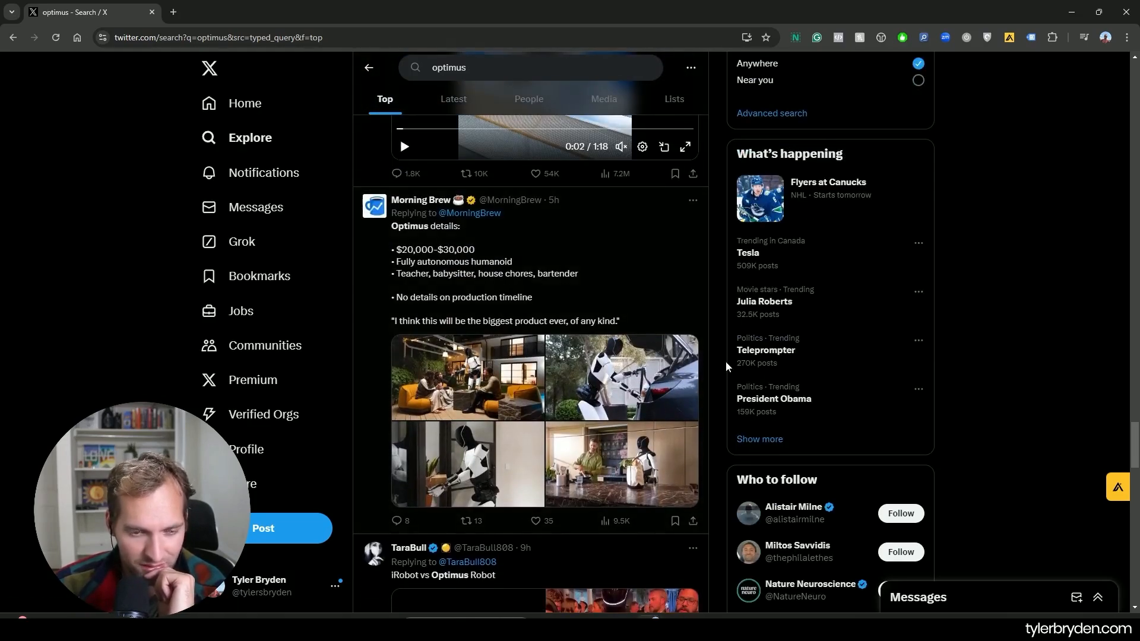
pyautogui.moveTo(1104, 397)
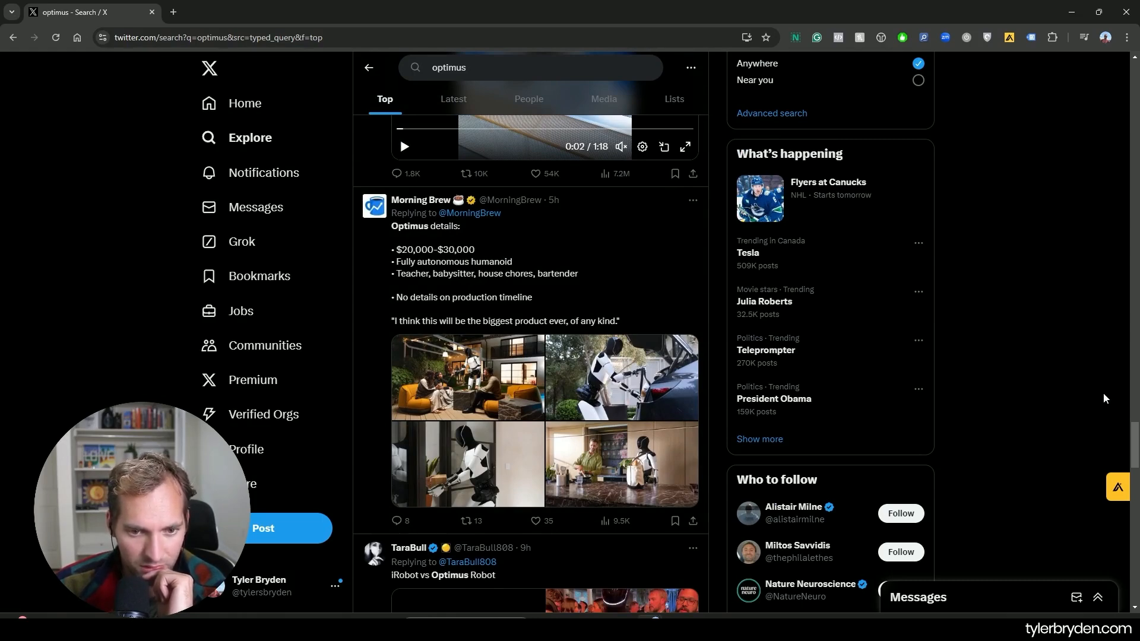
pyautogui.moveTo(731, 385)
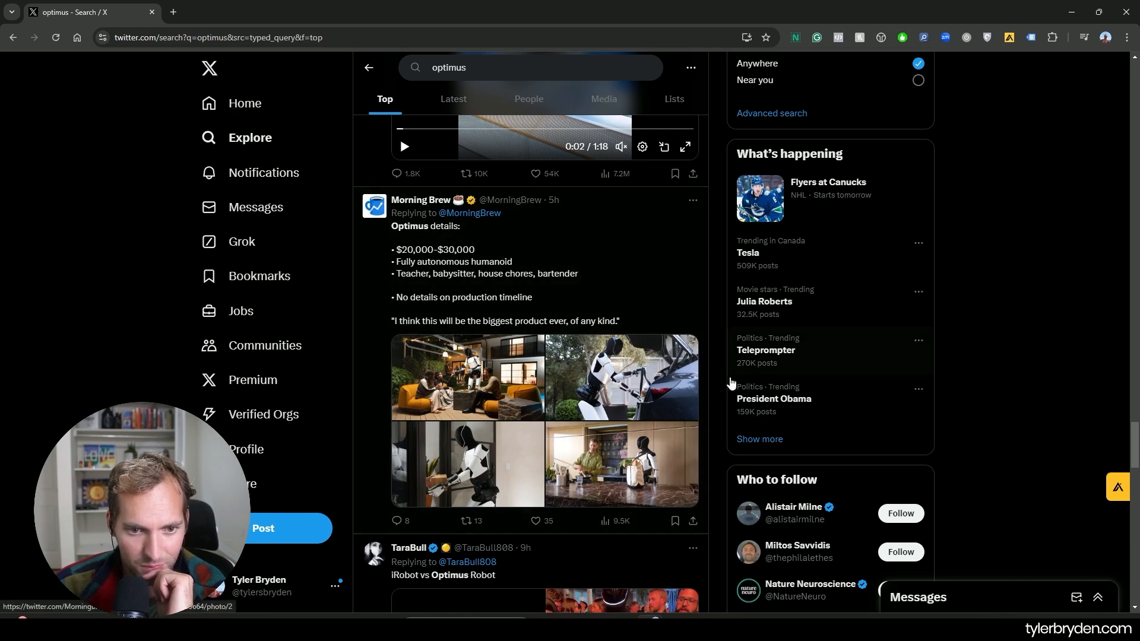
pyautogui.moveTo(691, 33)
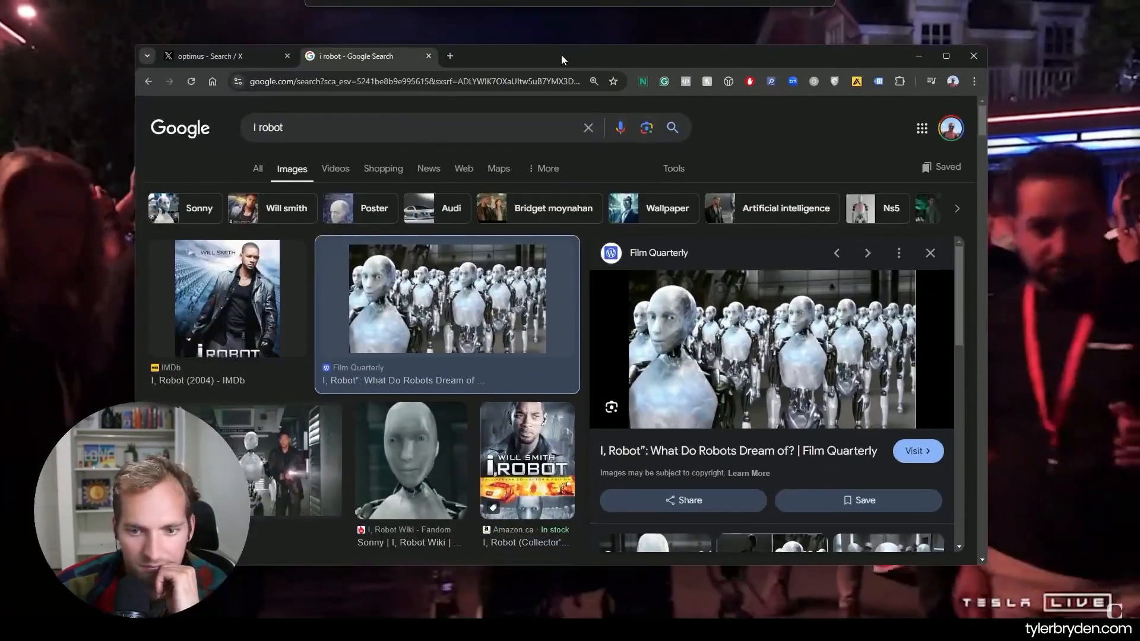
# Step: Maximize the 'i robot' image results and preview the Film Quarterly robot picture with related images
pyautogui.click(945, 55)
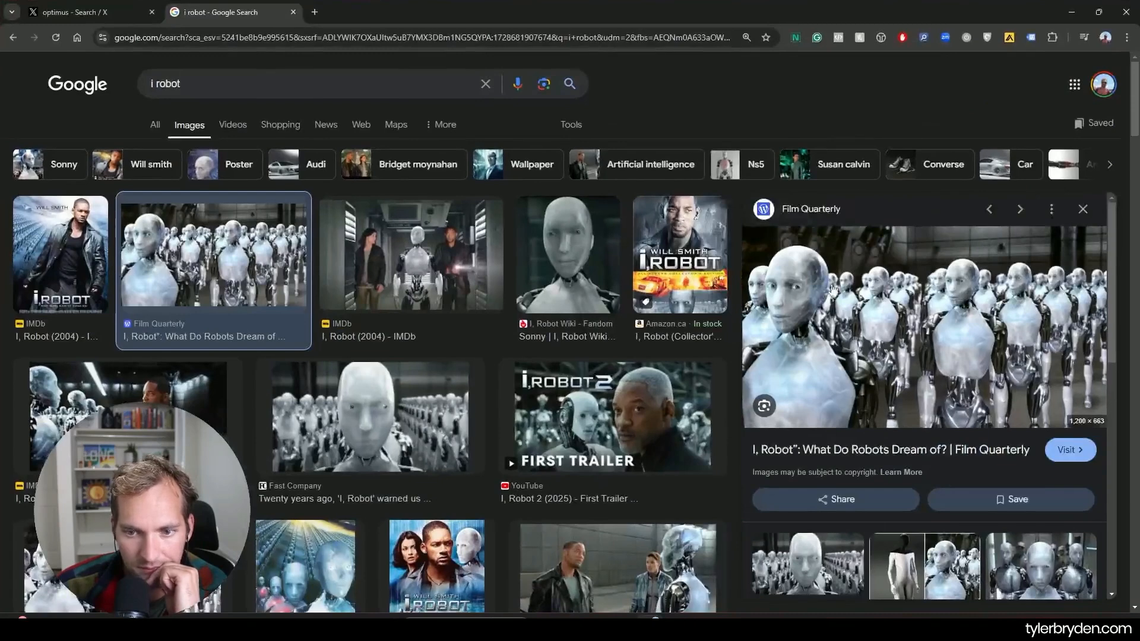
pyautogui.click(1082, 209)
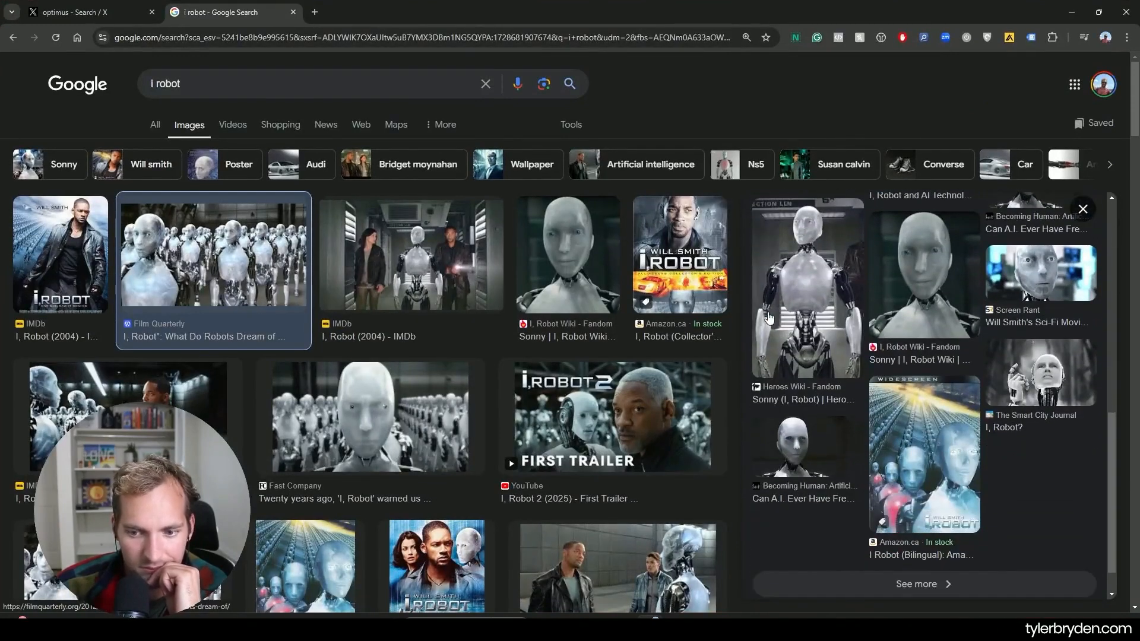
pyautogui.click(370, 417)
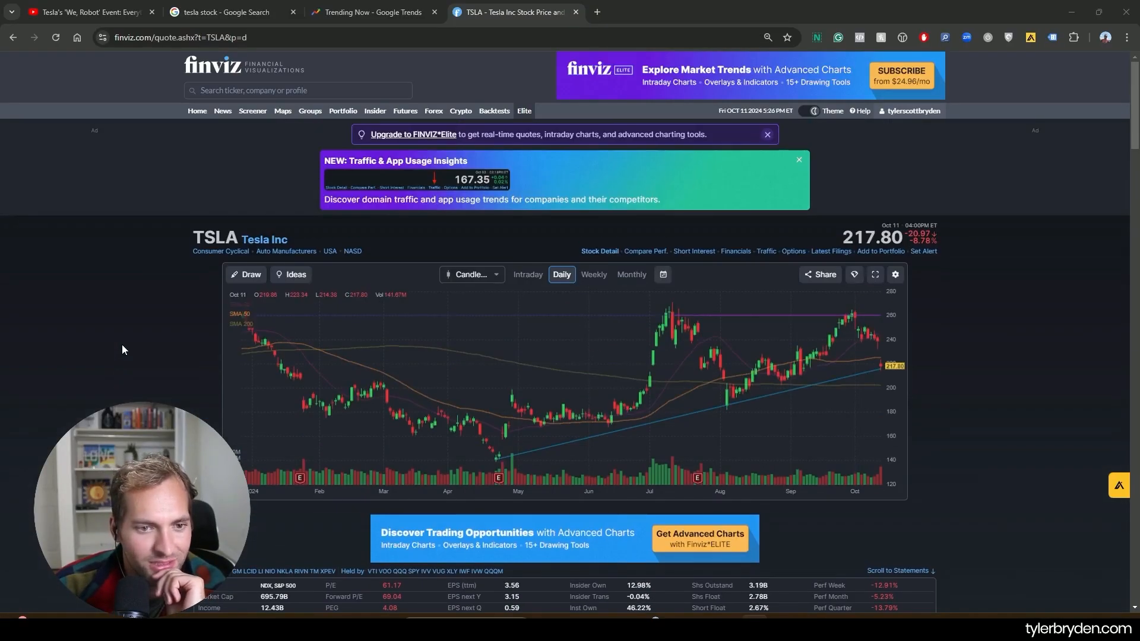
# Step: Review TSLA ratings and news, then search 'uber' in the Finviz ticker box
pyautogui.scroll(-3)
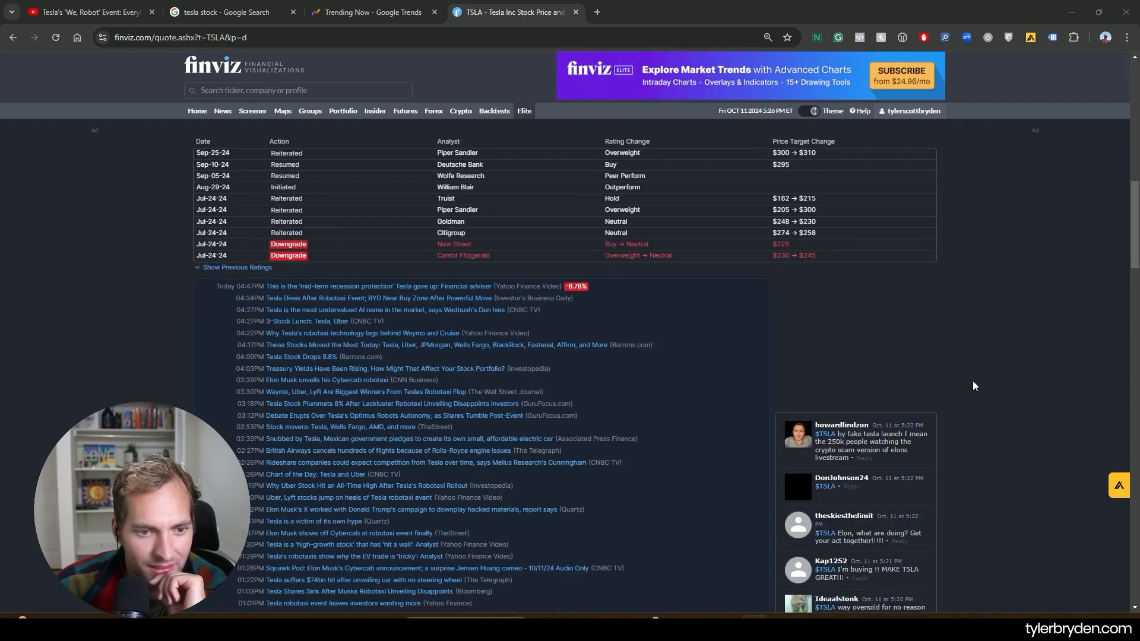
pyautogui.scroll(3)
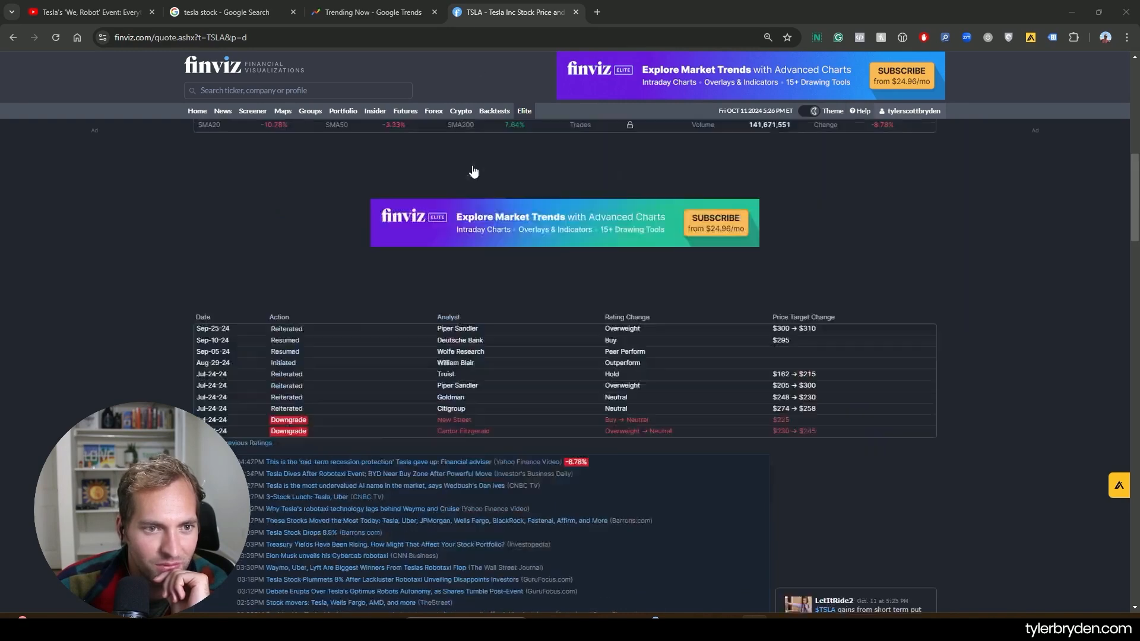
pyautogui.write('uber')
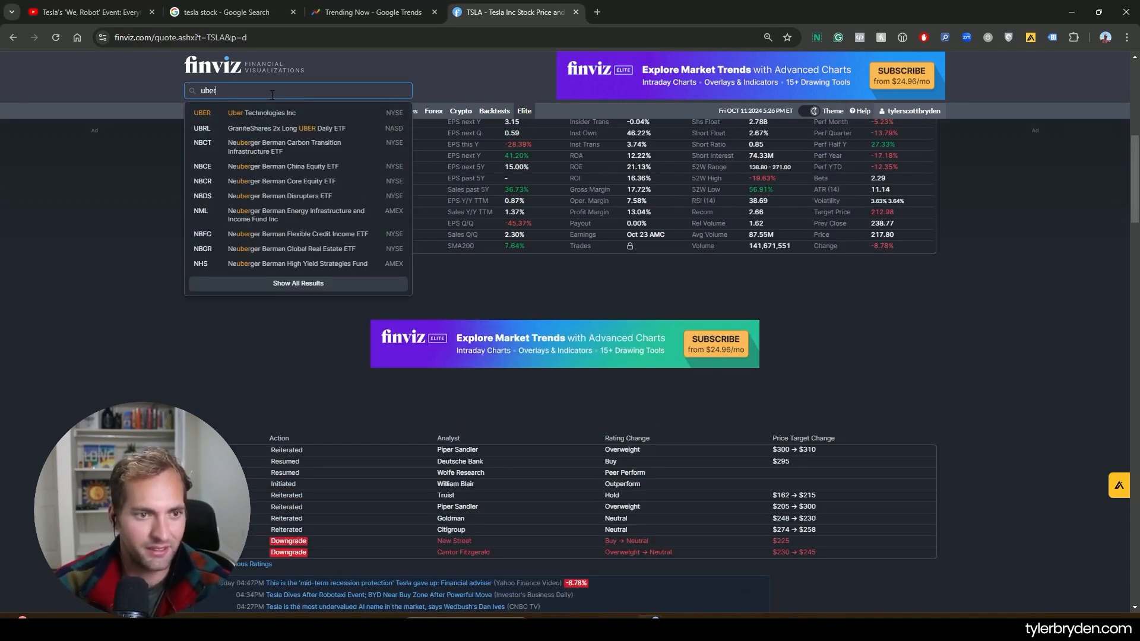
# Step: Load Uber Technologies' quote page (86.34, up 10.81%) and review its details
pyautogui.click(201, 115)
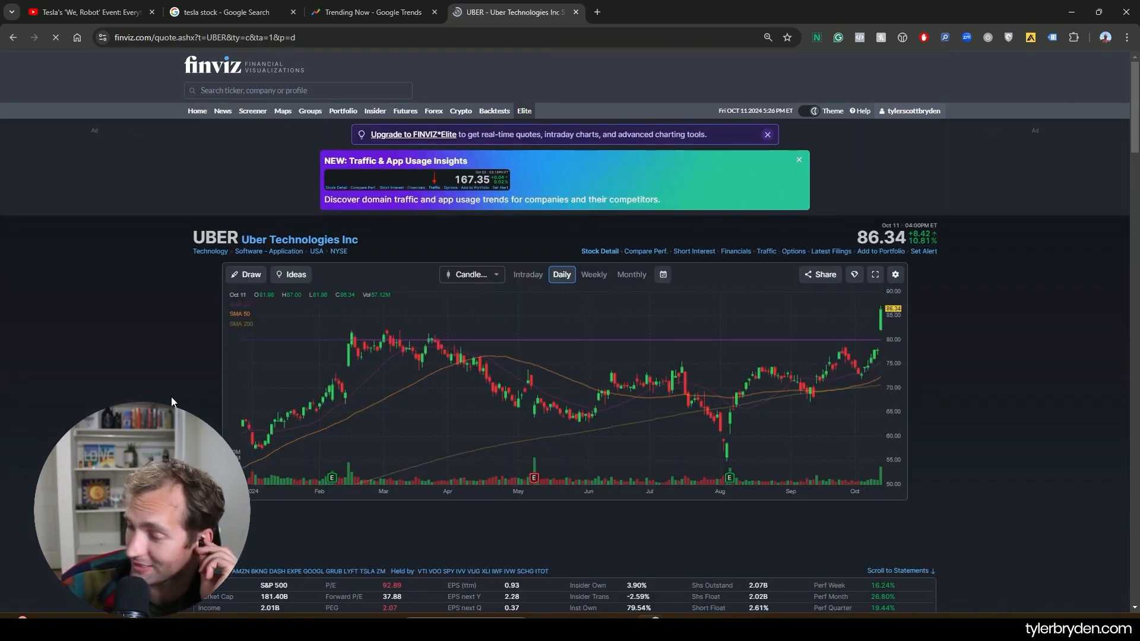
pyautogui.scroll(-3)
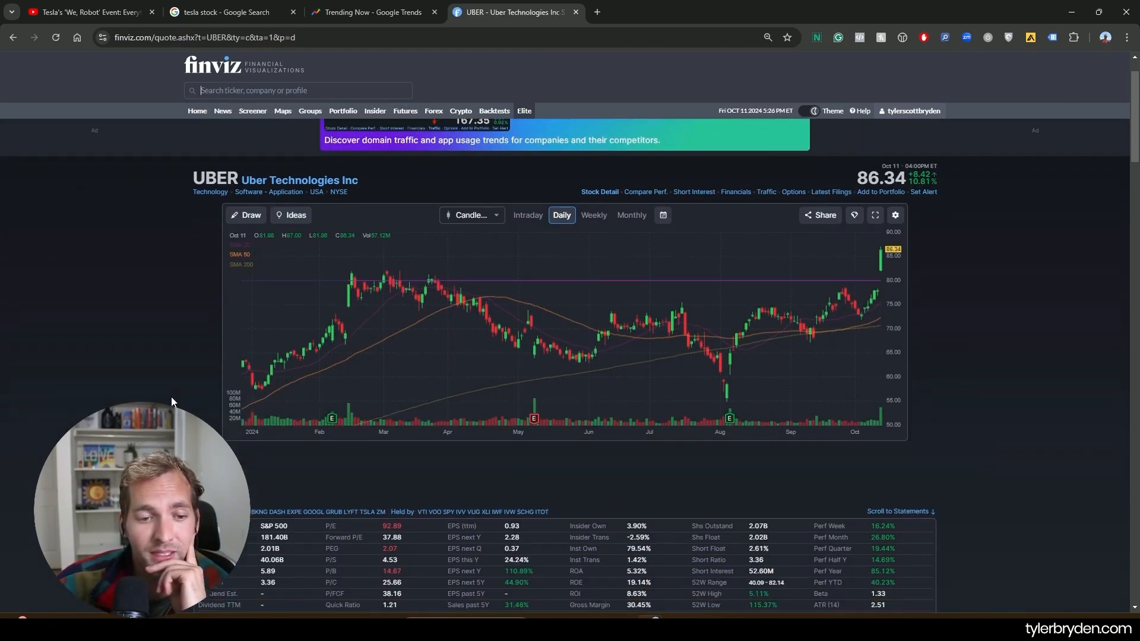
pyautogui.scroll(-3)
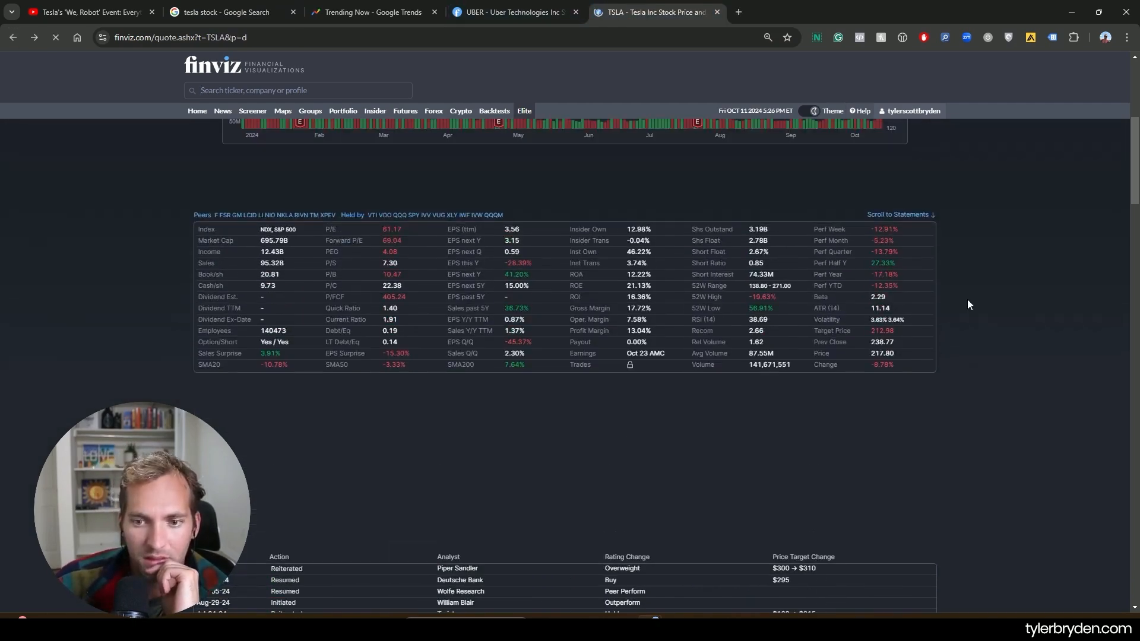
# Step: Flip between the UBER and TSLA tabs to compare the two quote pages
pyautogui.click(513, 11)
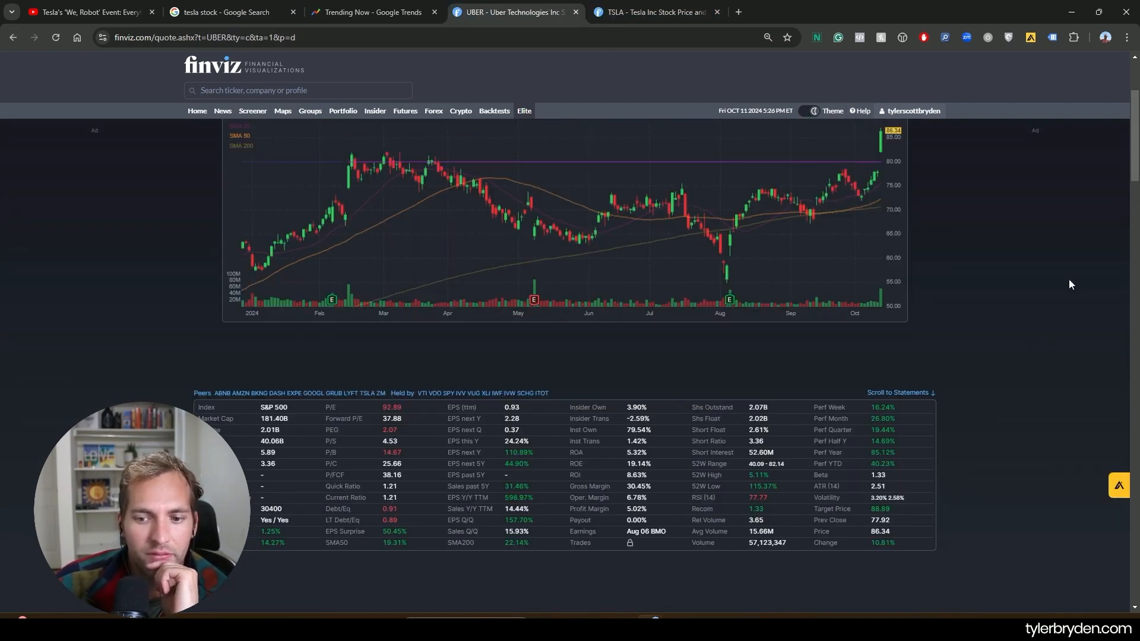
pyautogui.scroll(3)
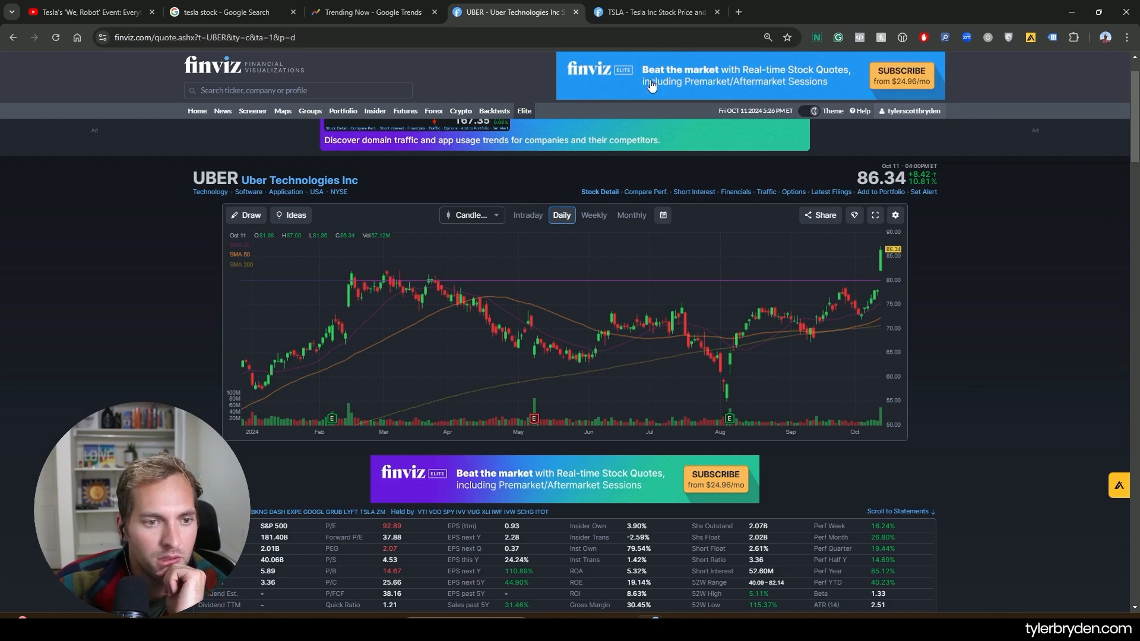
pyautogui.click(652, 12)
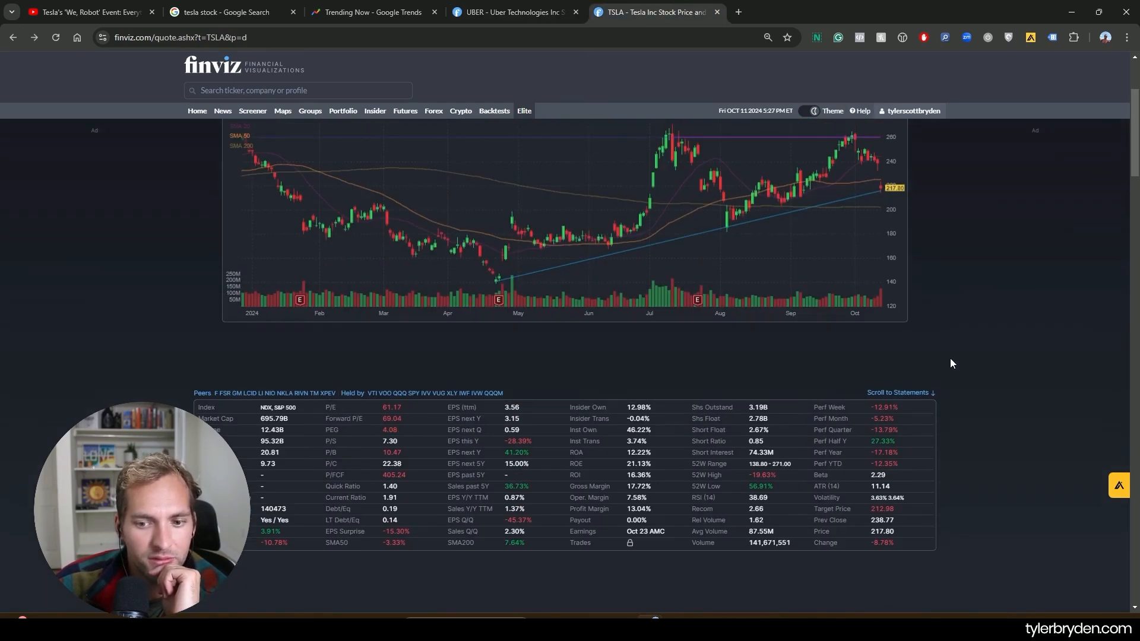
pyautogui.scroll(3)
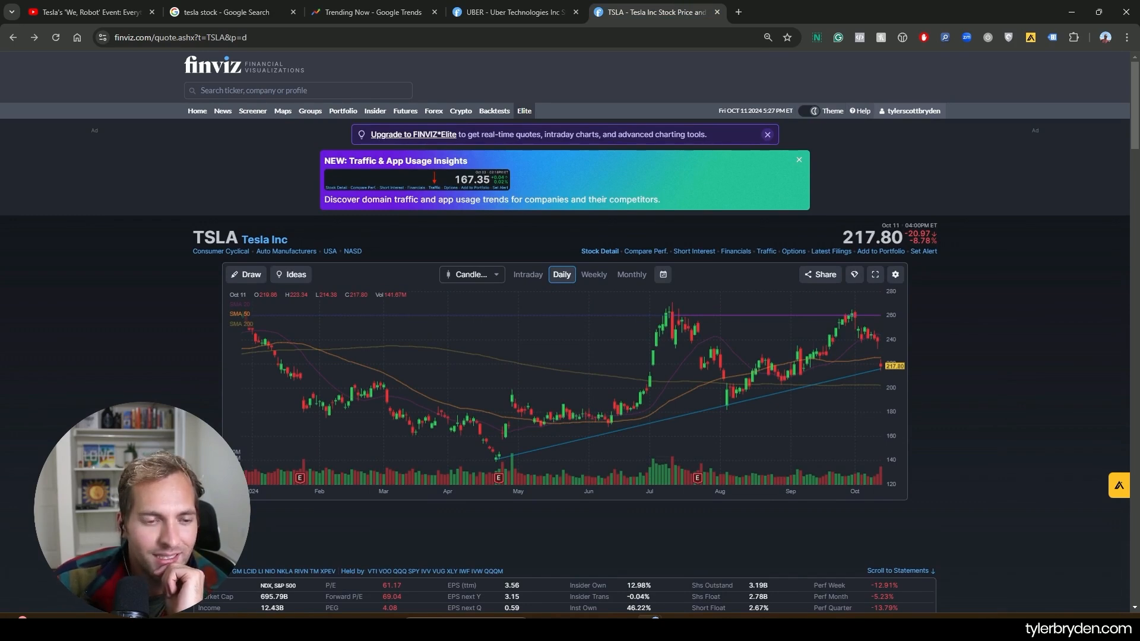
pyautogui.moveTo(90, 399)
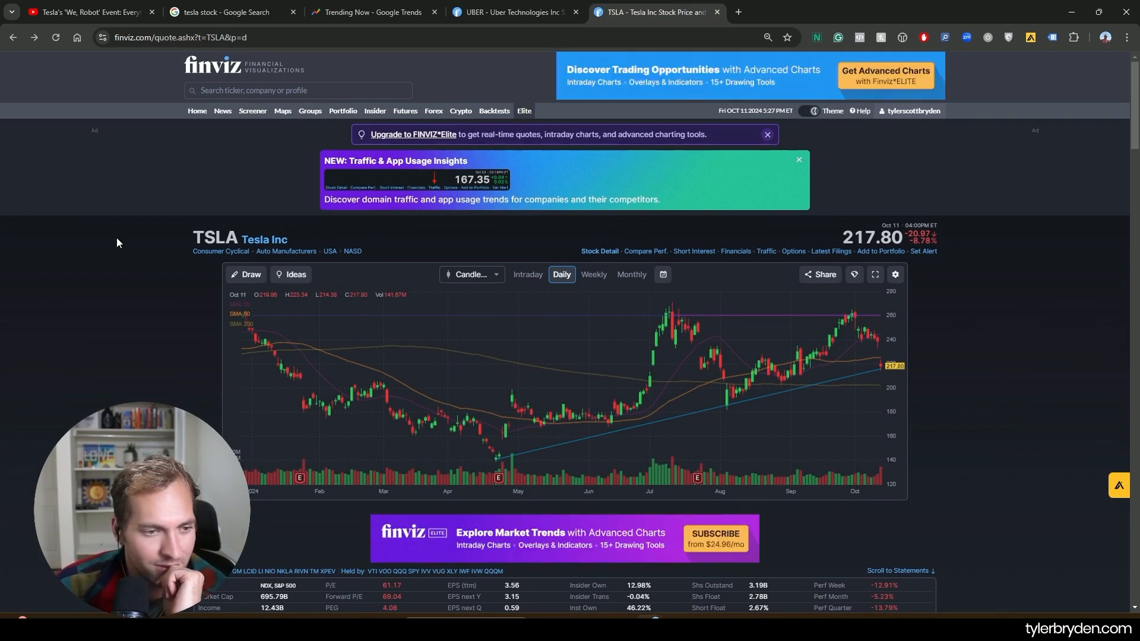
pyautogui.moveTo(802, 325)
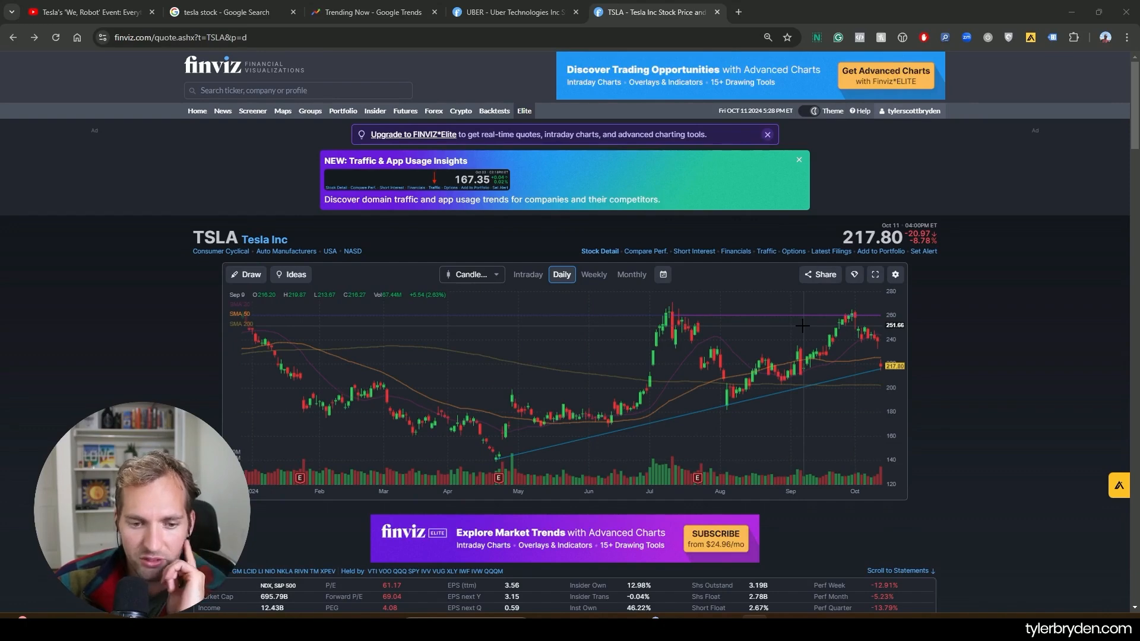
pyautogui.moveTo(978, 324)
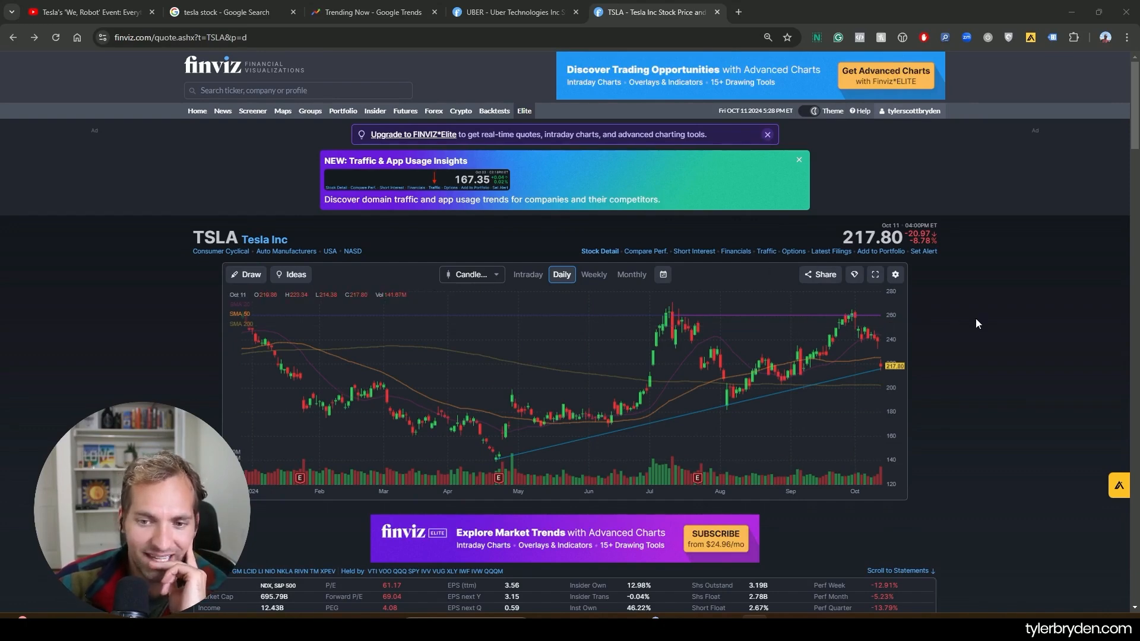
# Step: Return to the tesla stock Google results showing Tesla Inc at 217.80 USD all-time
pyautogui.click(225, 12)
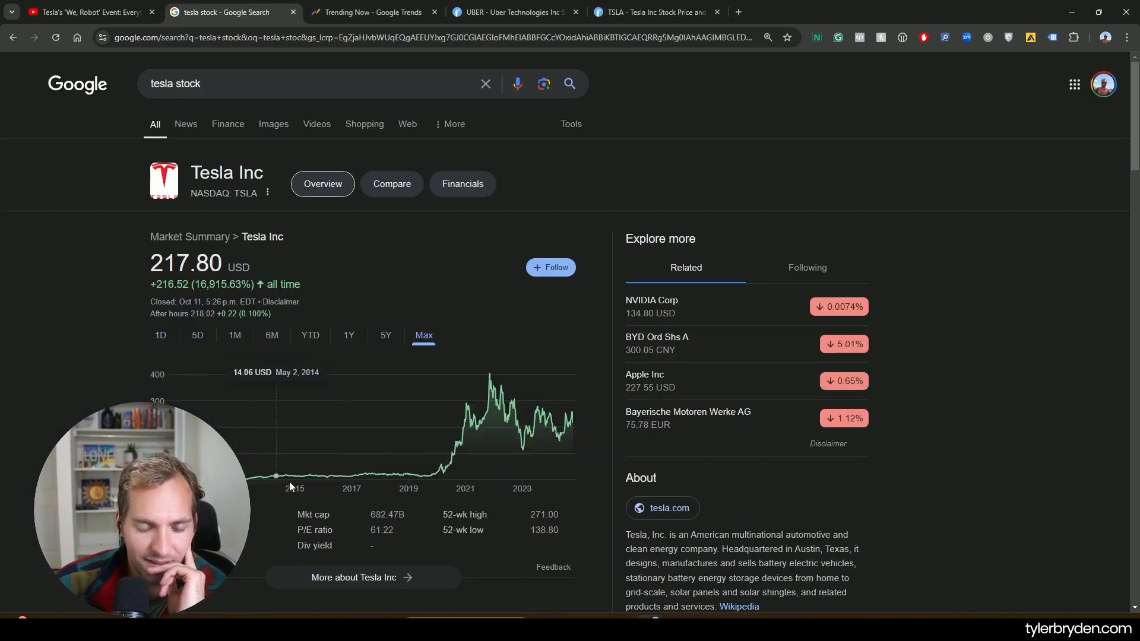
pyautogui.moveTo(525, 400)
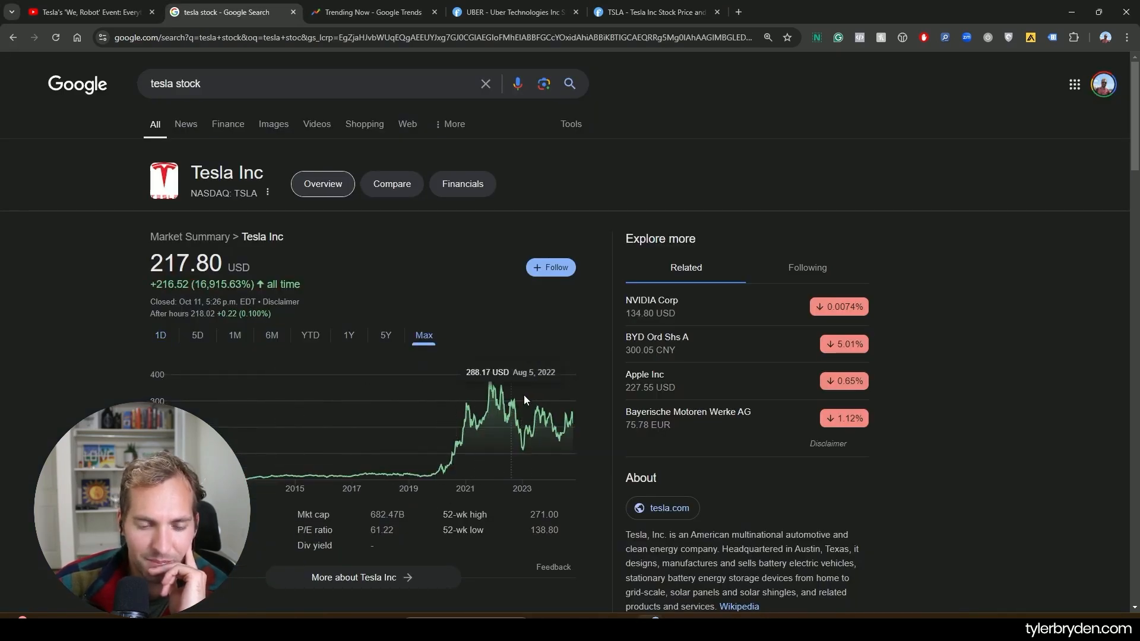
pyautogui.moveTo(523, 428)
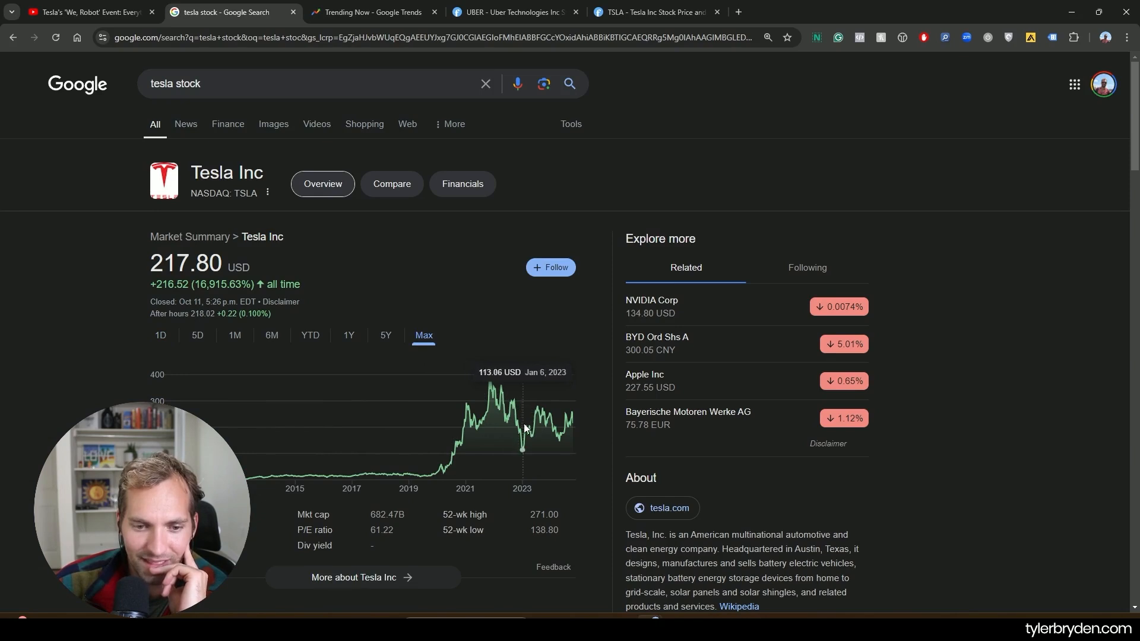